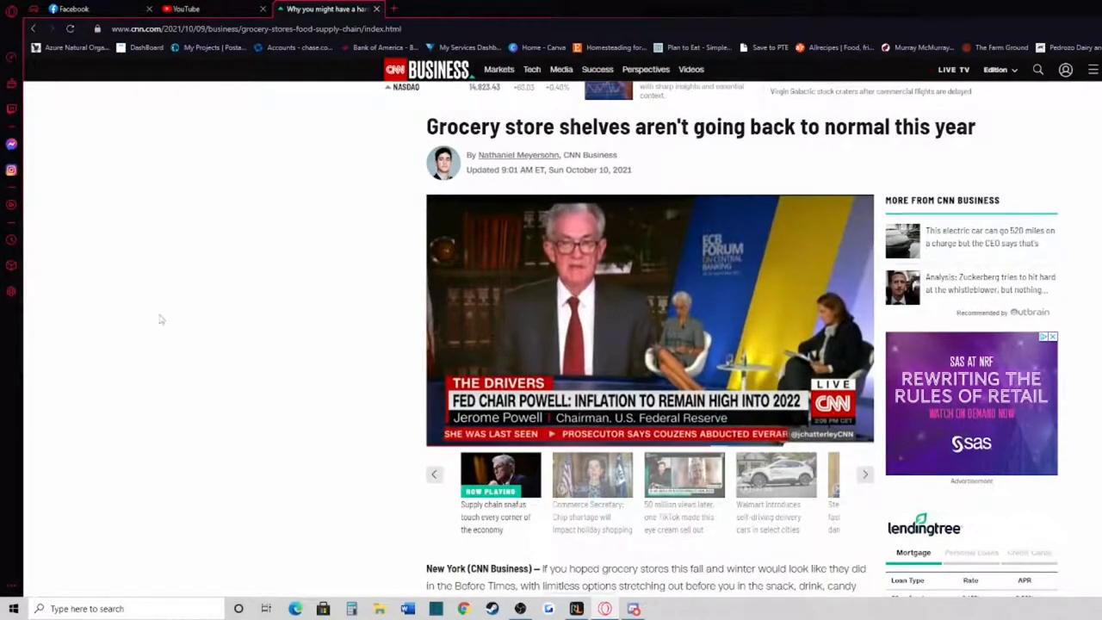
mouse_move(213, 298)
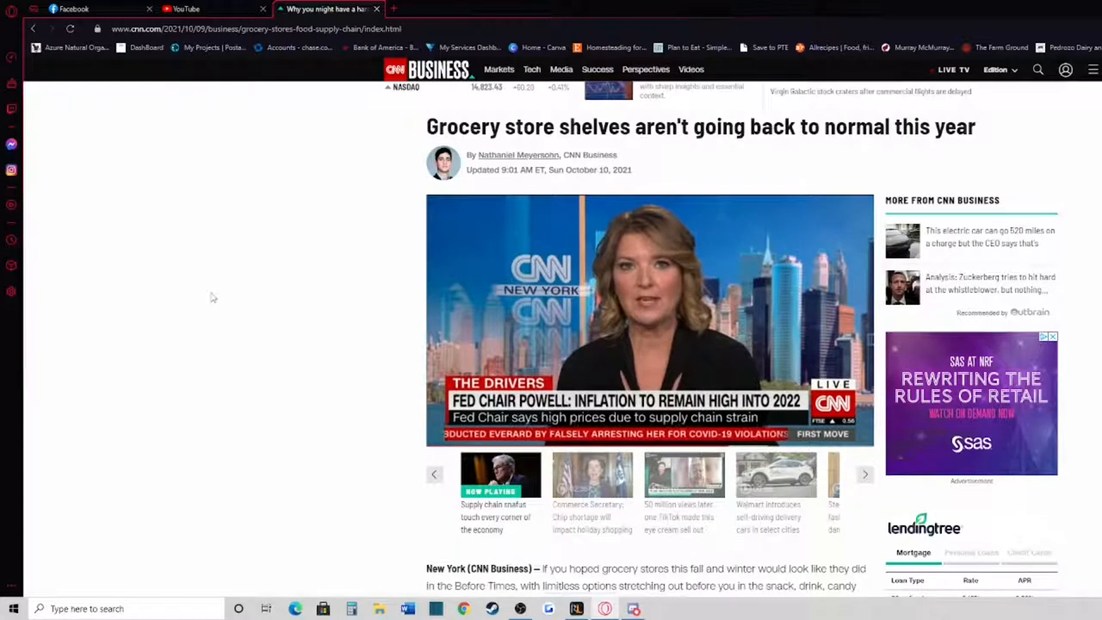
Scroll past the grocery-shelves headline and video into the article's opening paragraphs
scroll("down", 3)
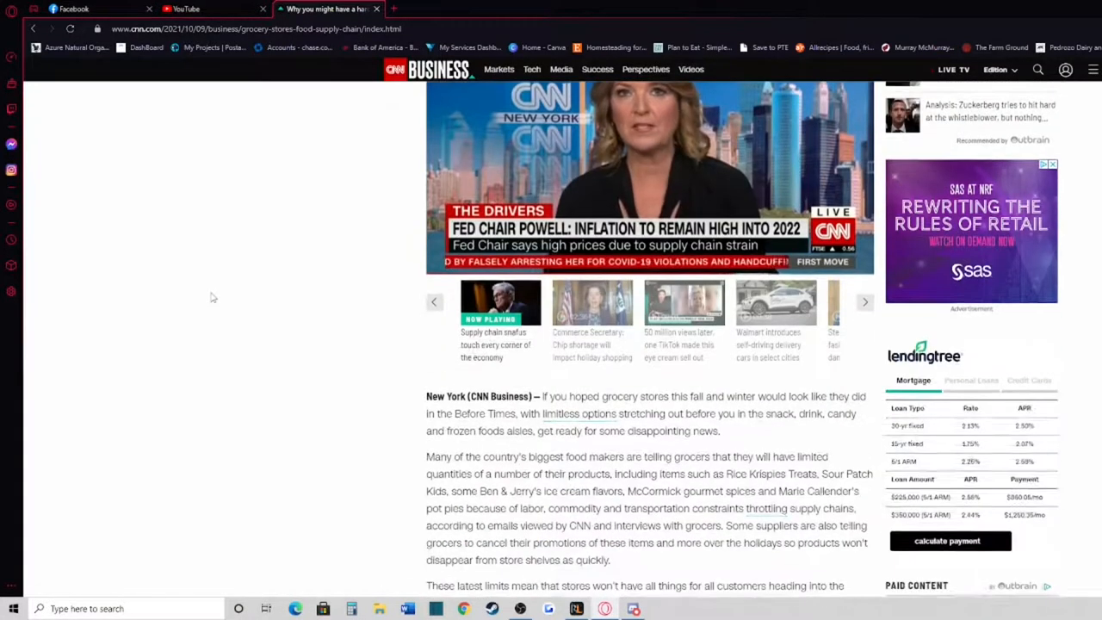
scroll("down", 3)
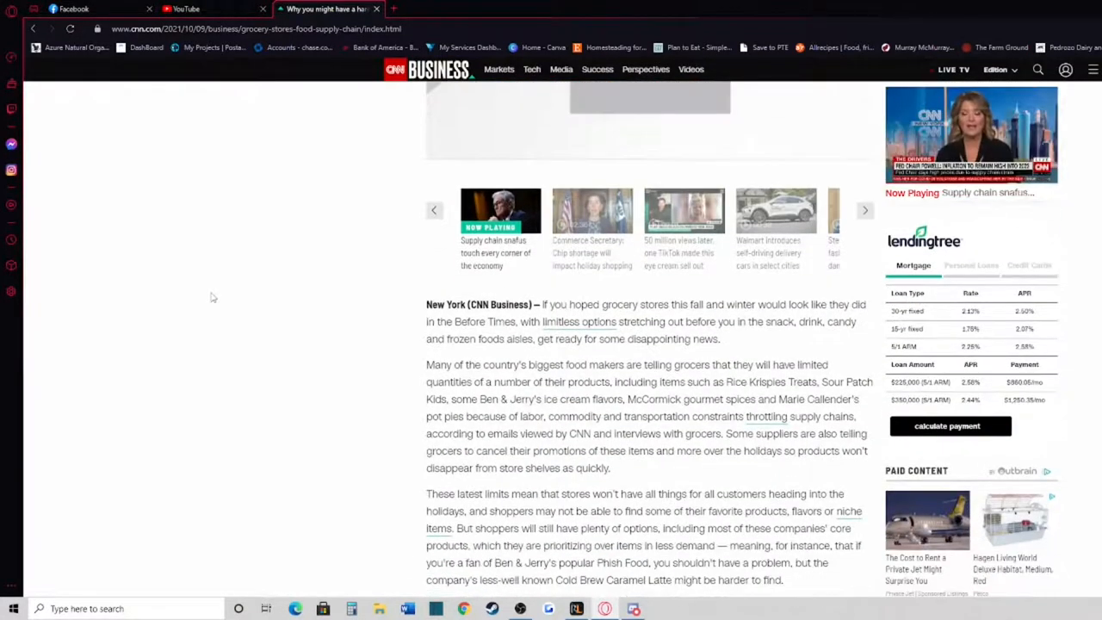
scroll("down", 3)
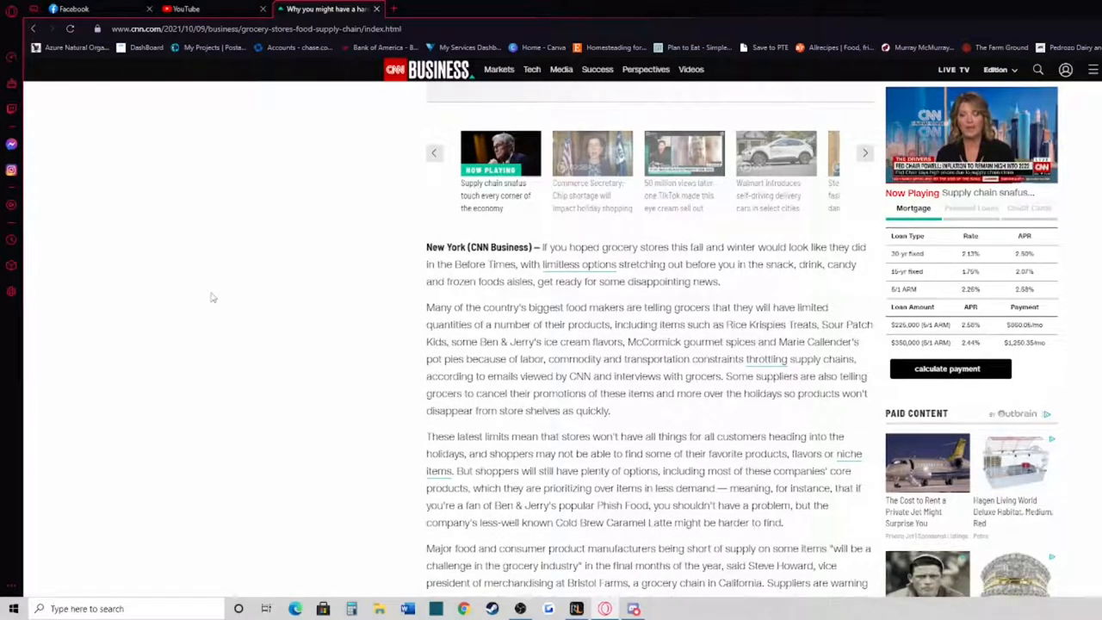
mouse_move(254, 280)
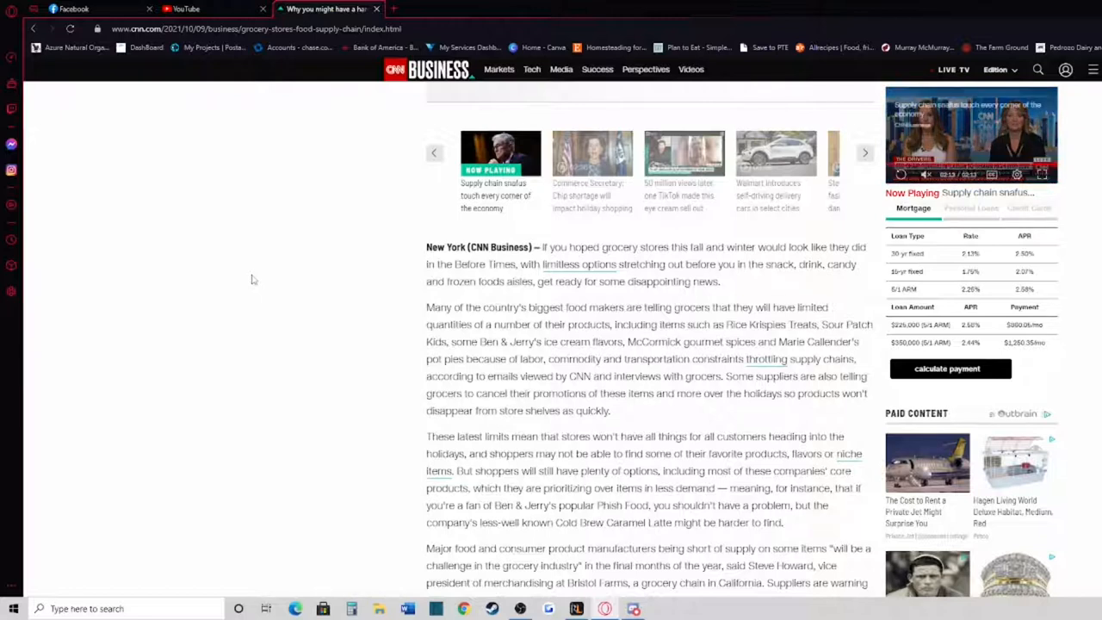
left_click(865, 152)
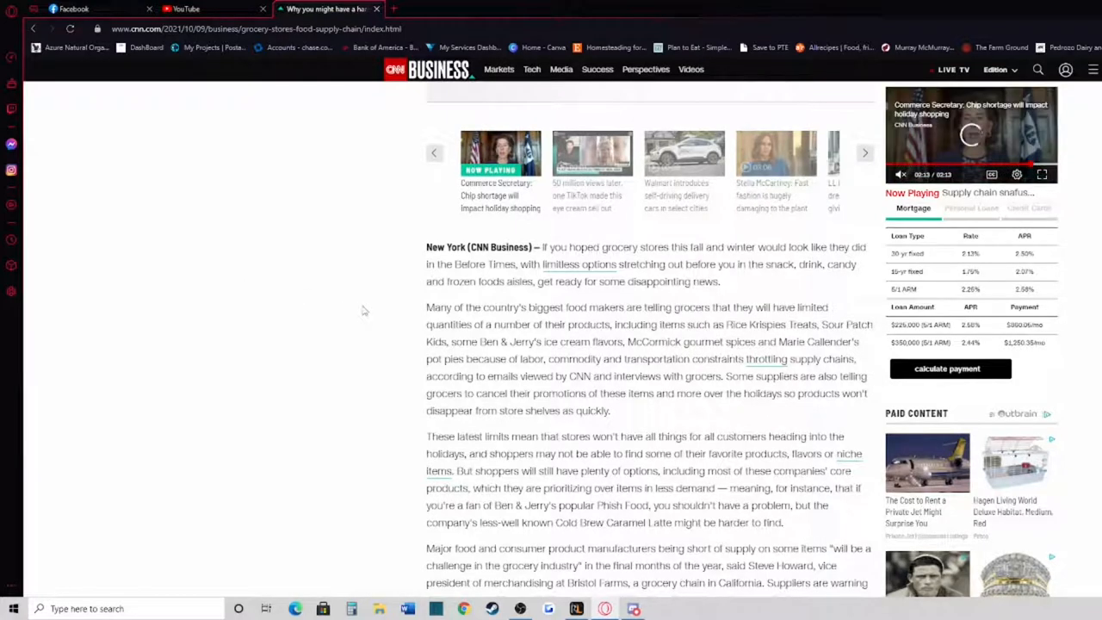
Read down to the Bristol Farms executive's quote on potential shortages
scroll("down", 3)
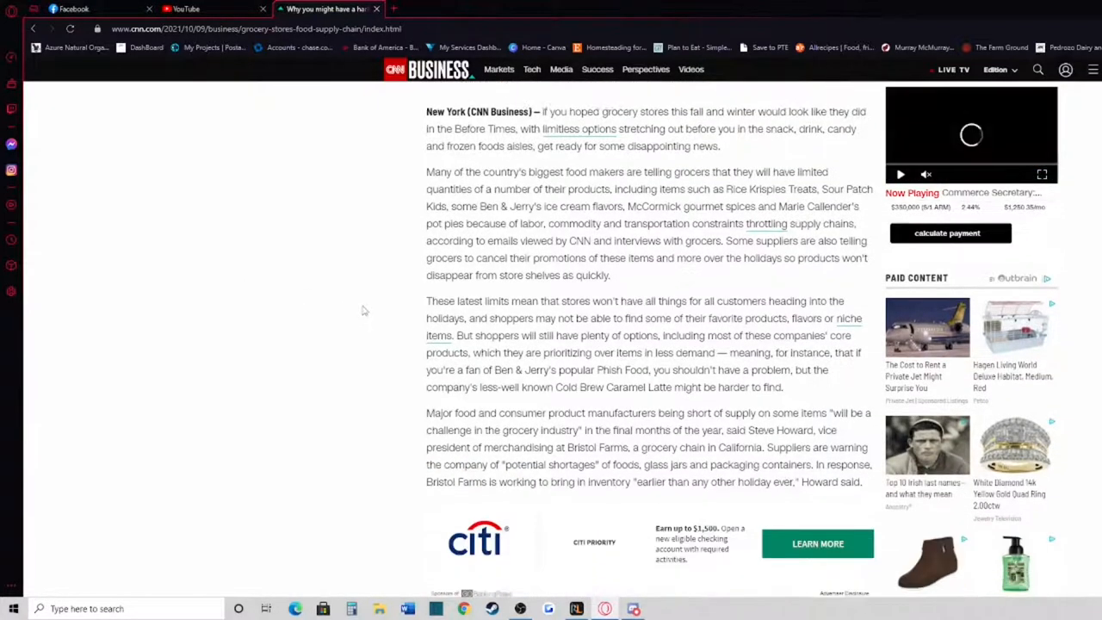
scroll("down", 3)
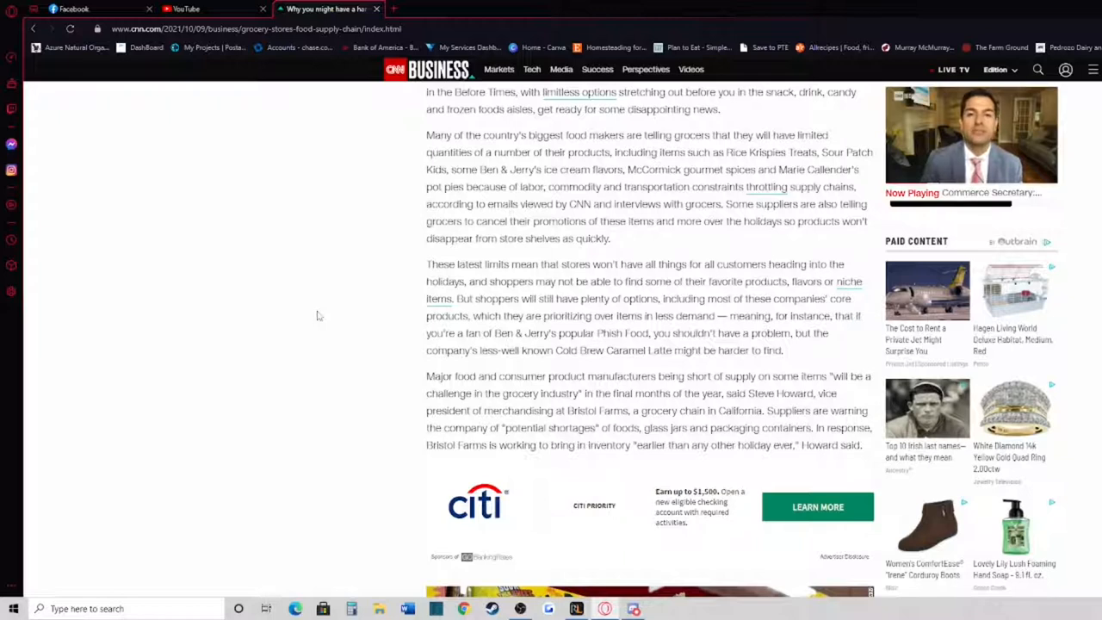
Scroll past the Sour Patch Kids photo and nightcap box to IRI's out-of-stock figures
scroll("down", 3)
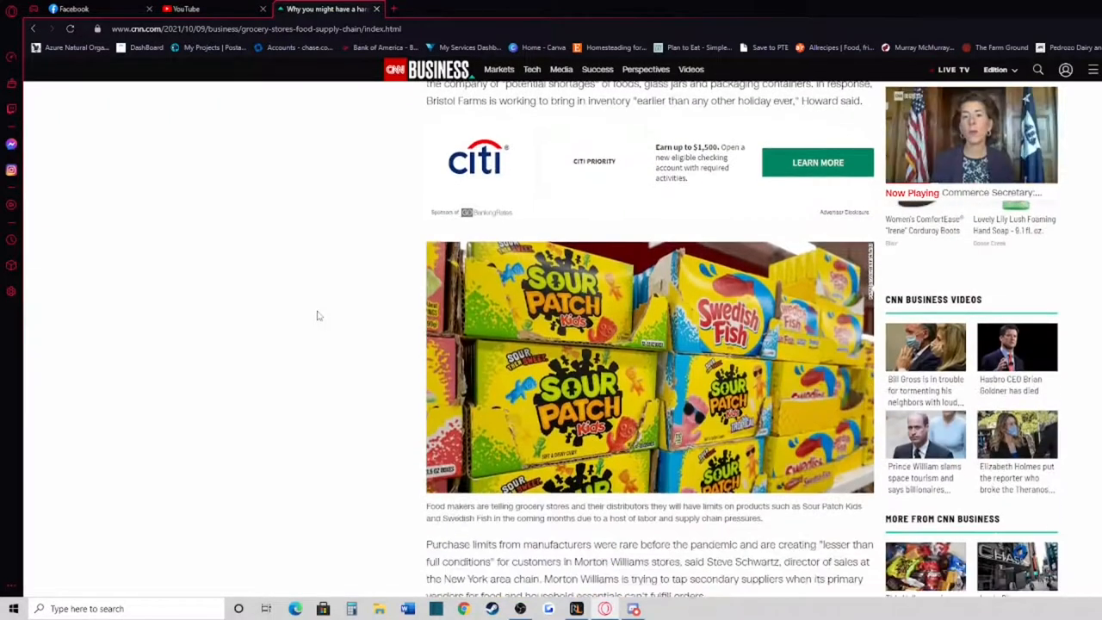
scroll("down", 3)
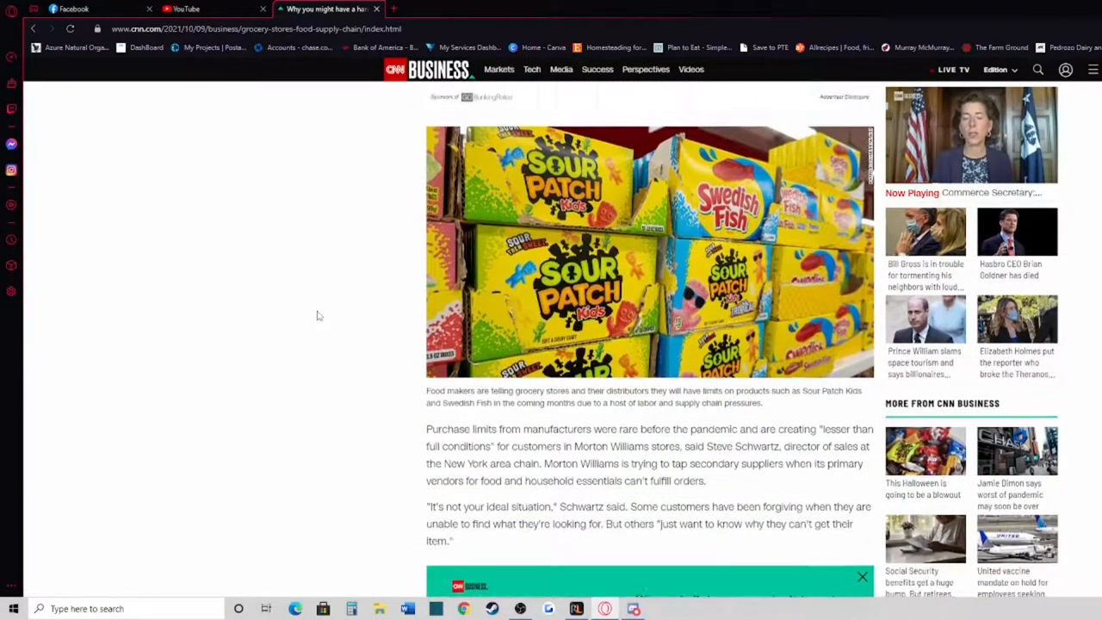
scroll("down", 3)
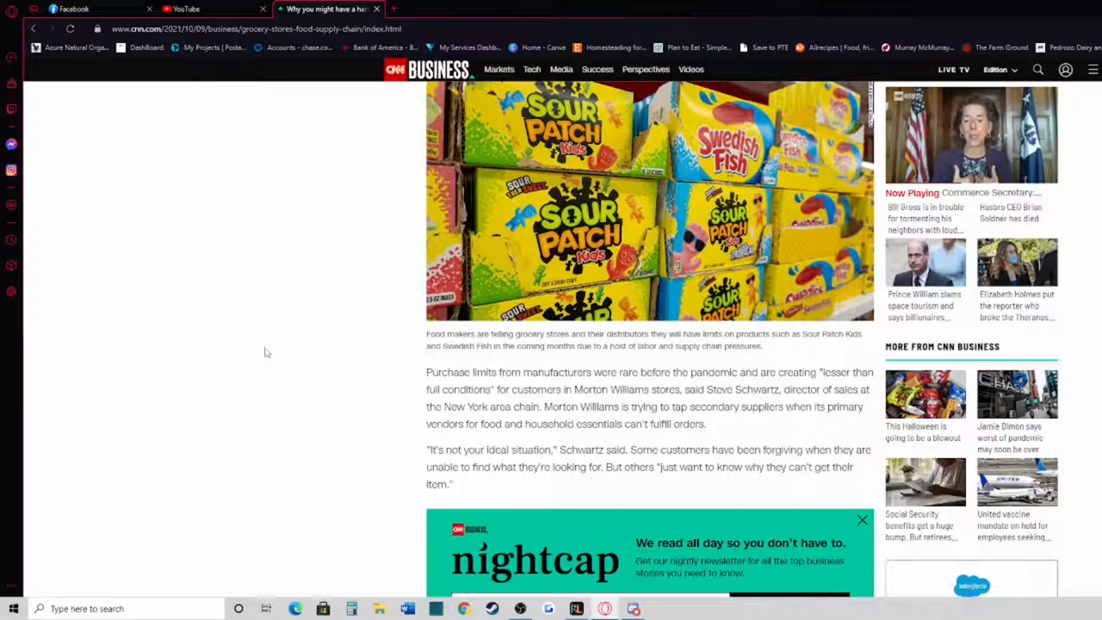
scroll("down", 3)
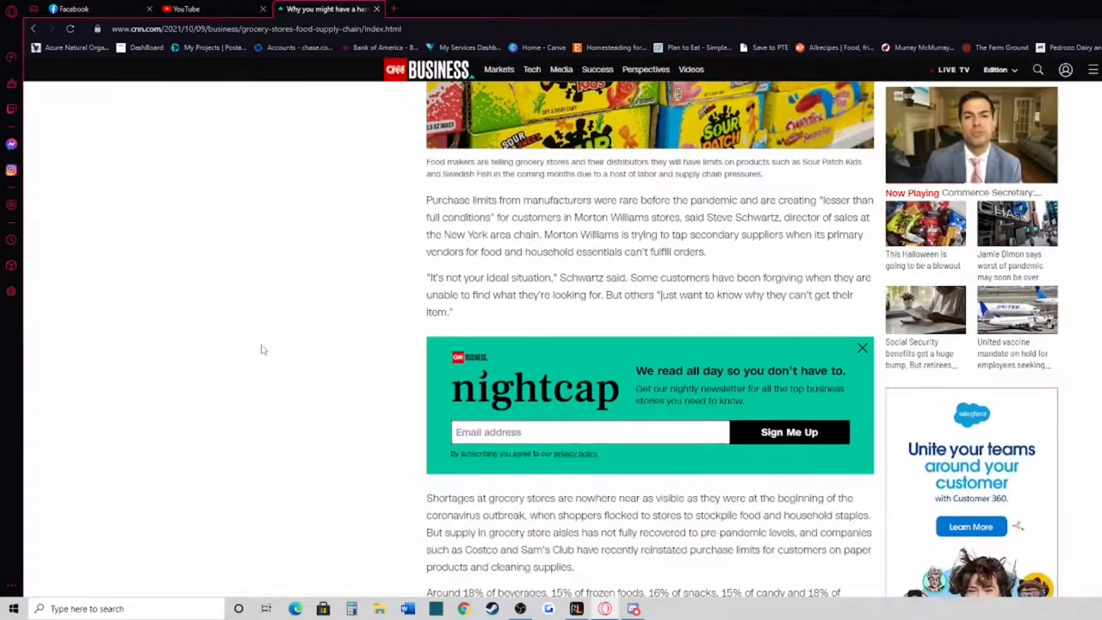
scroll("down", 3)
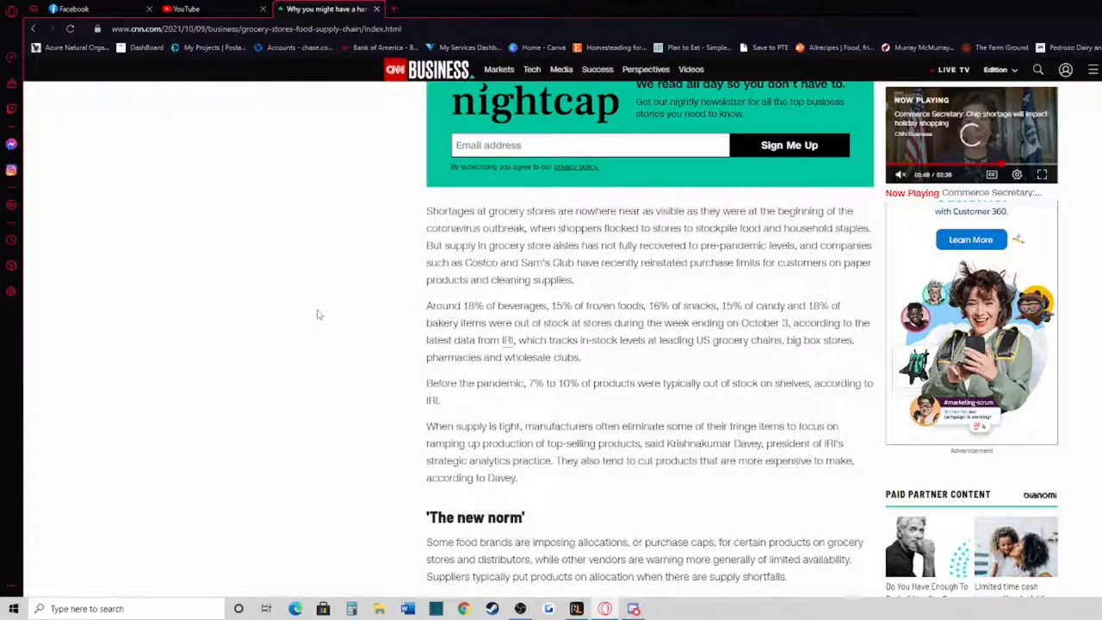
mouse_move(314, 331)
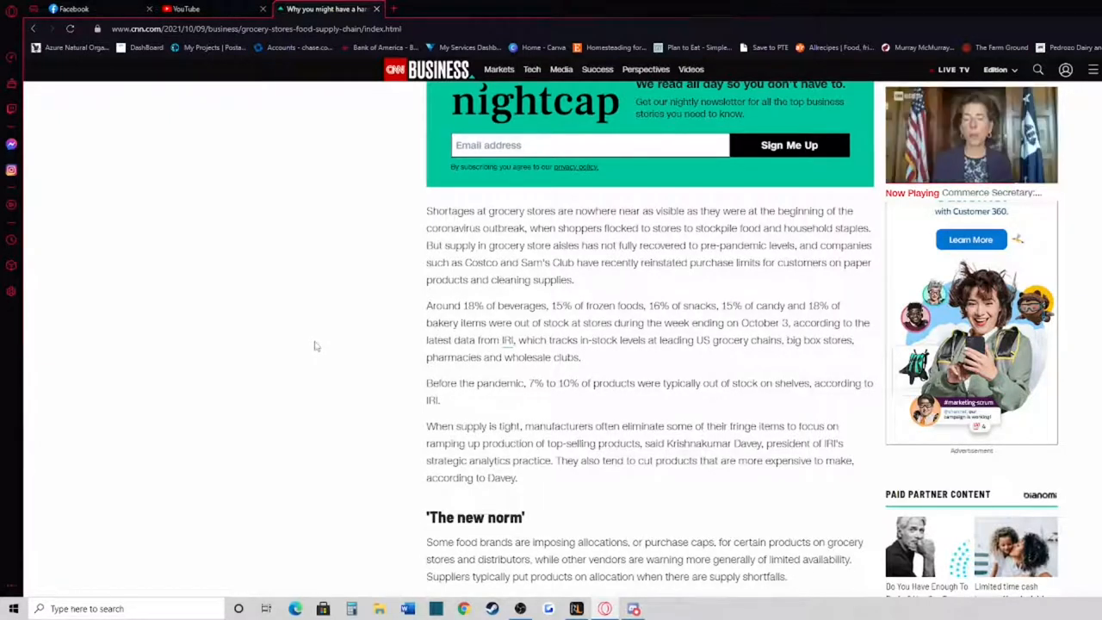
Scroll into 'The new norm' until the Kellogg distributor-limits paragraph shows
scroll("down", 3)
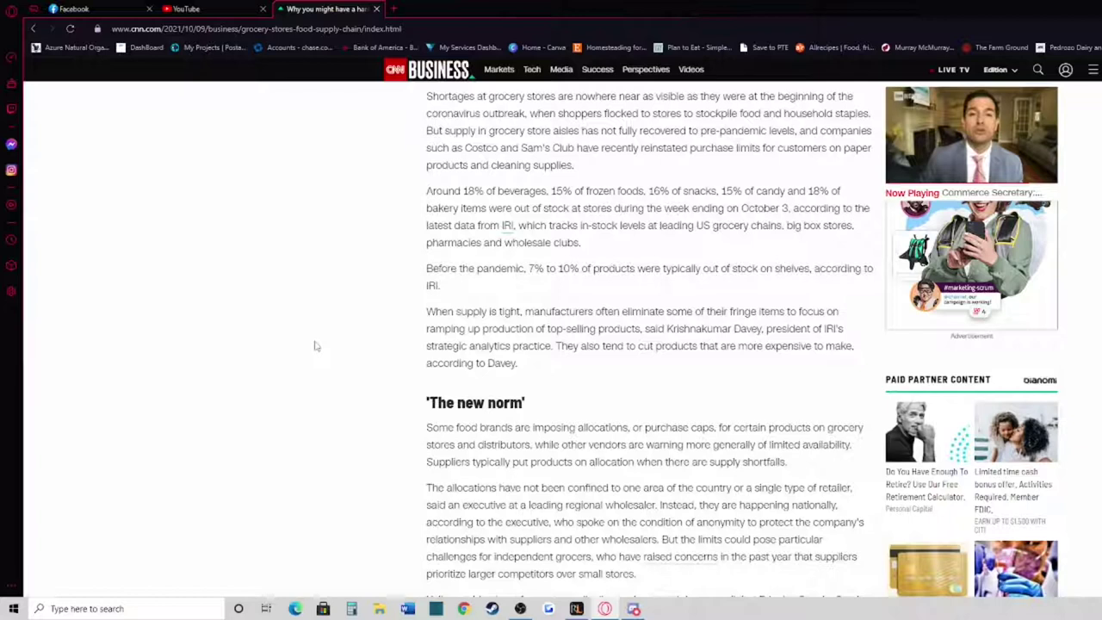
left_click(970, 135)
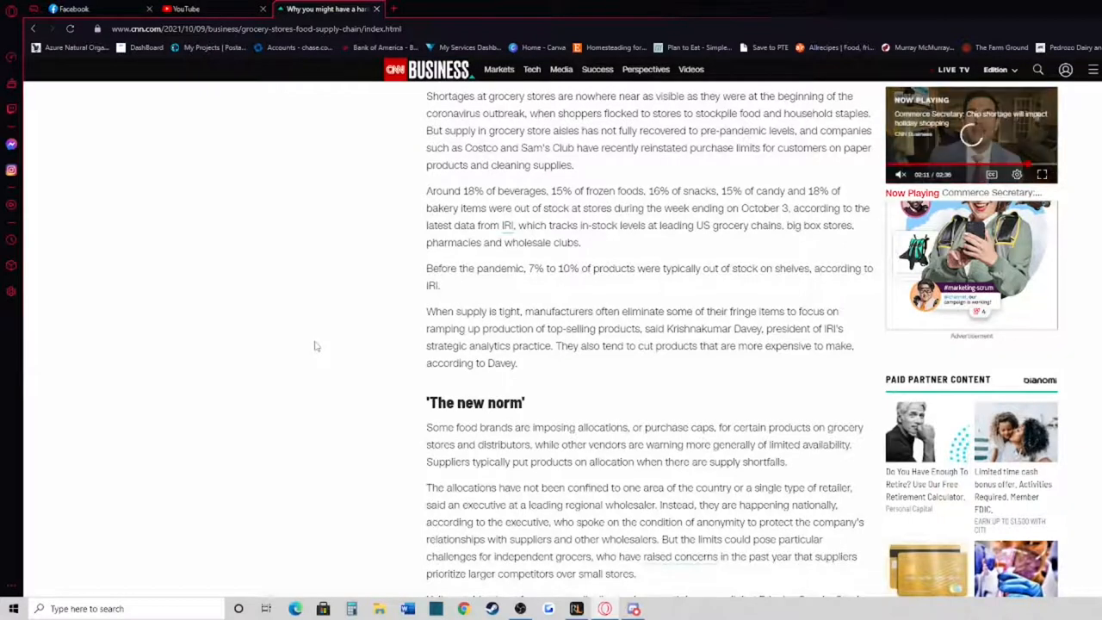
scroll("down", 3)
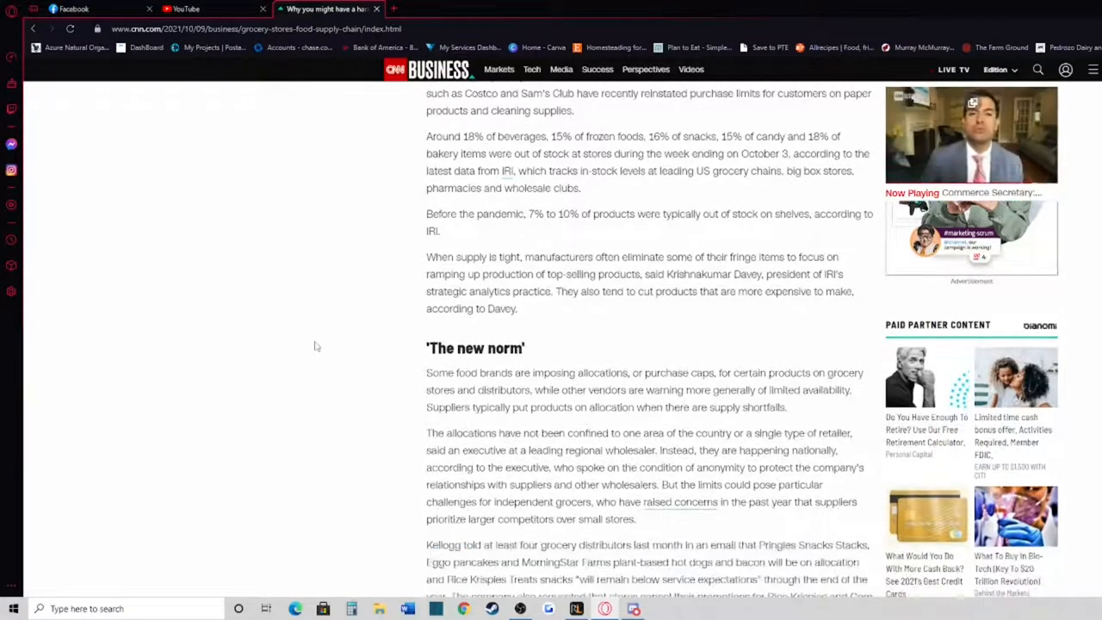
scroll("down", 3)
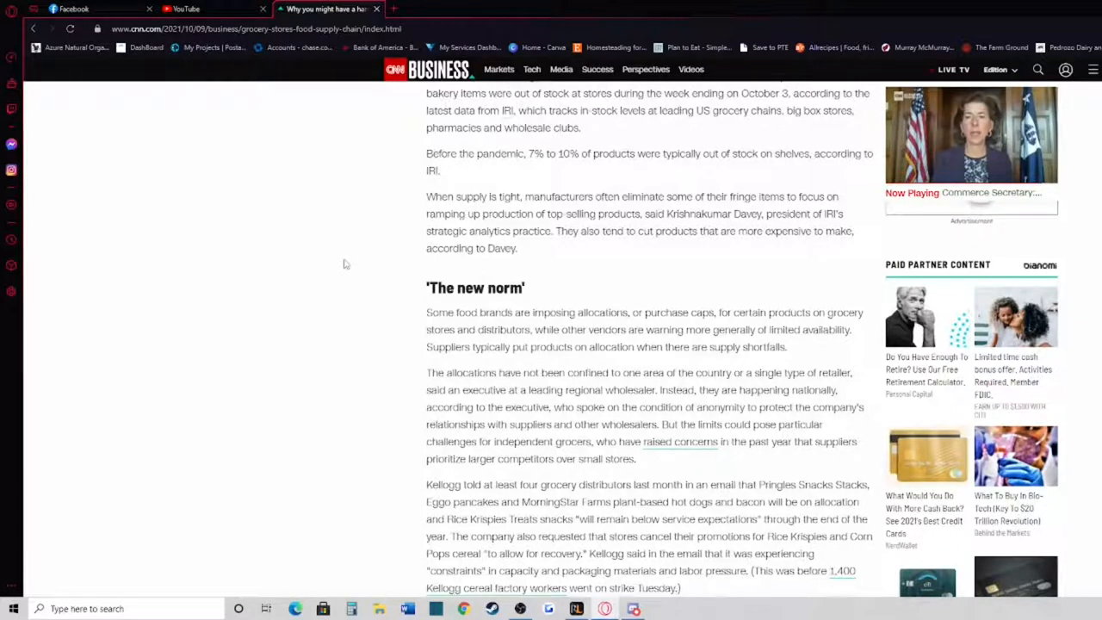
left_click(972, 134)
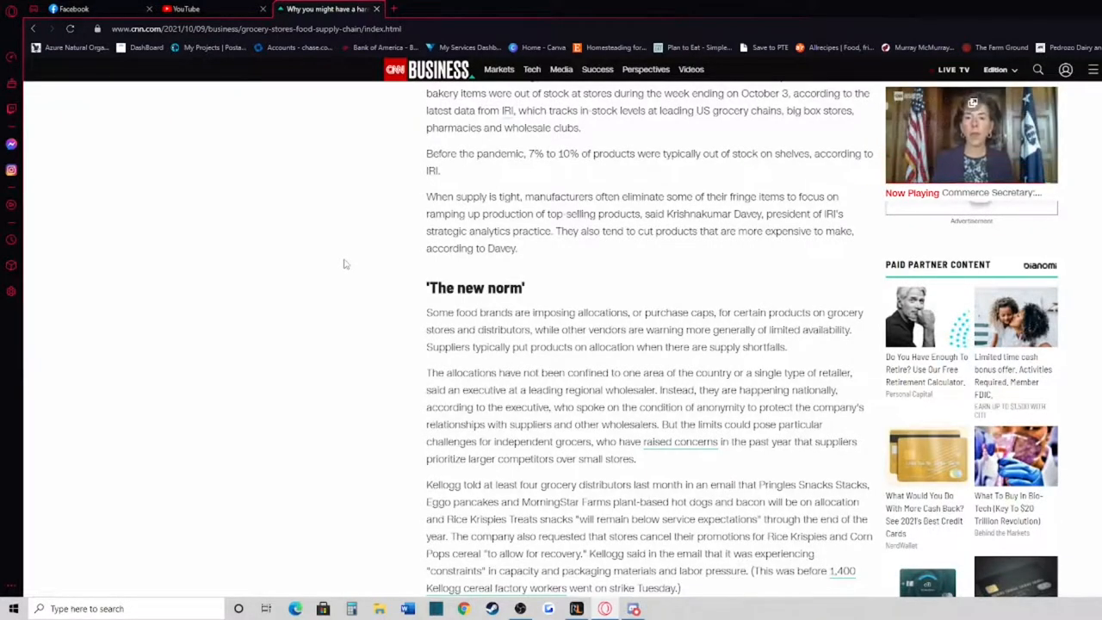
mouse_move(301, 283)
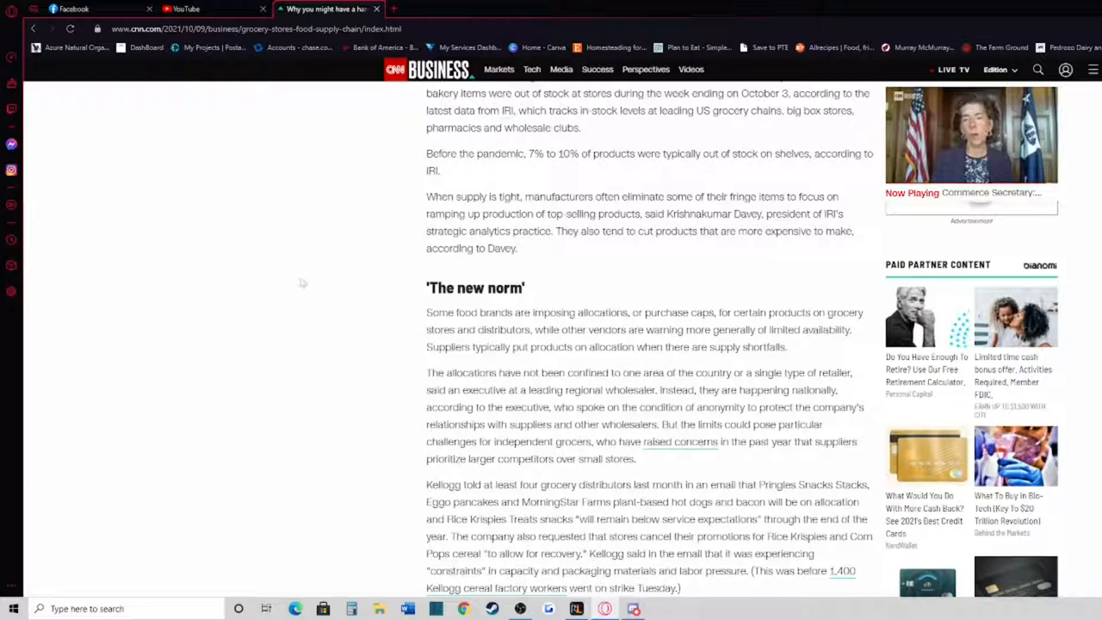
mouse_move(326, 312)
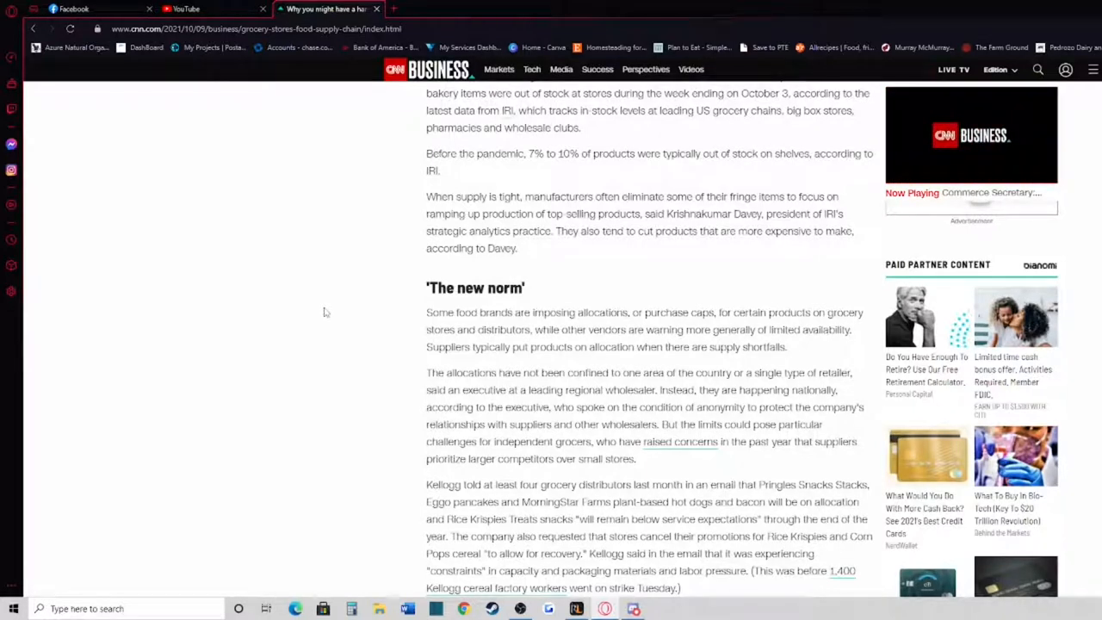
left_click(971, 134)
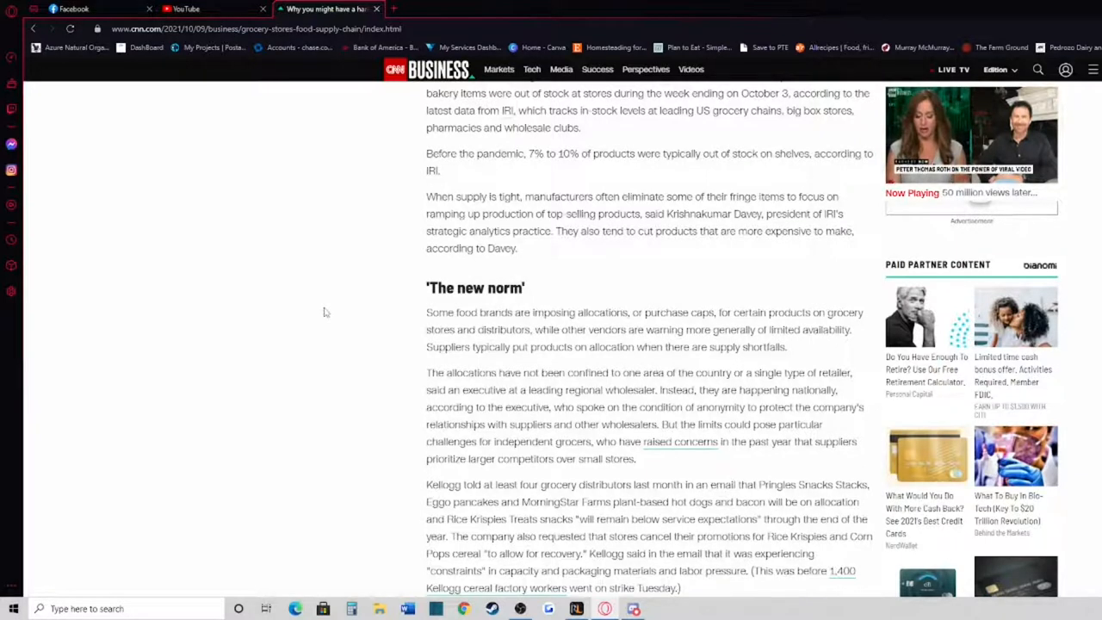
Scroll past the Rice Krispies Treats photo to the Kellogg spokesperson and Mondelez paragraphs
scroll("down", 3)
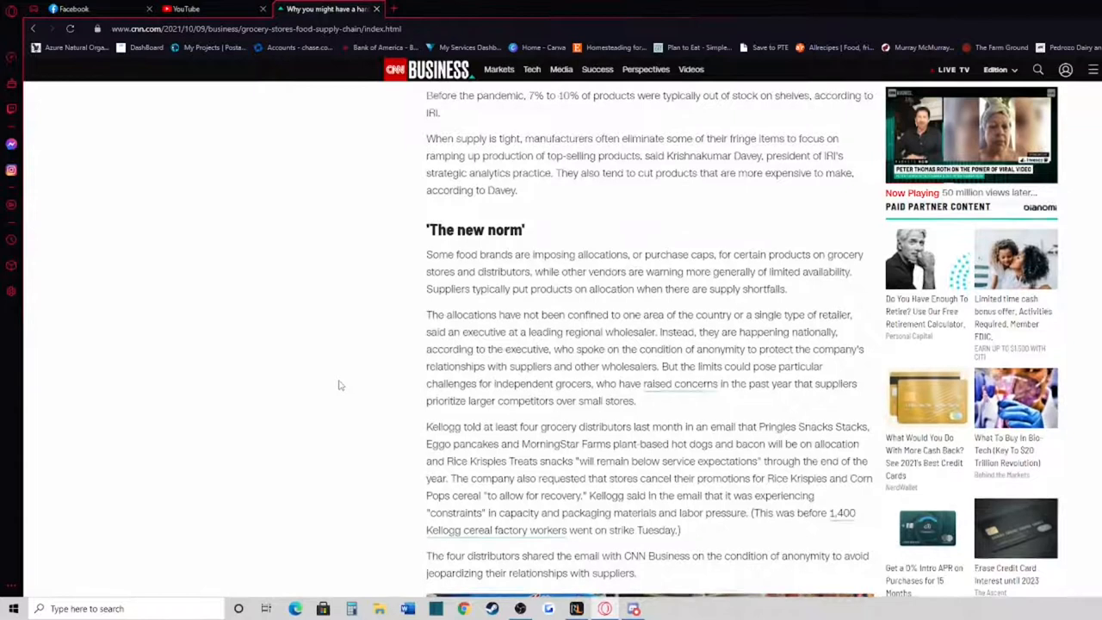
scroll("down", 3)
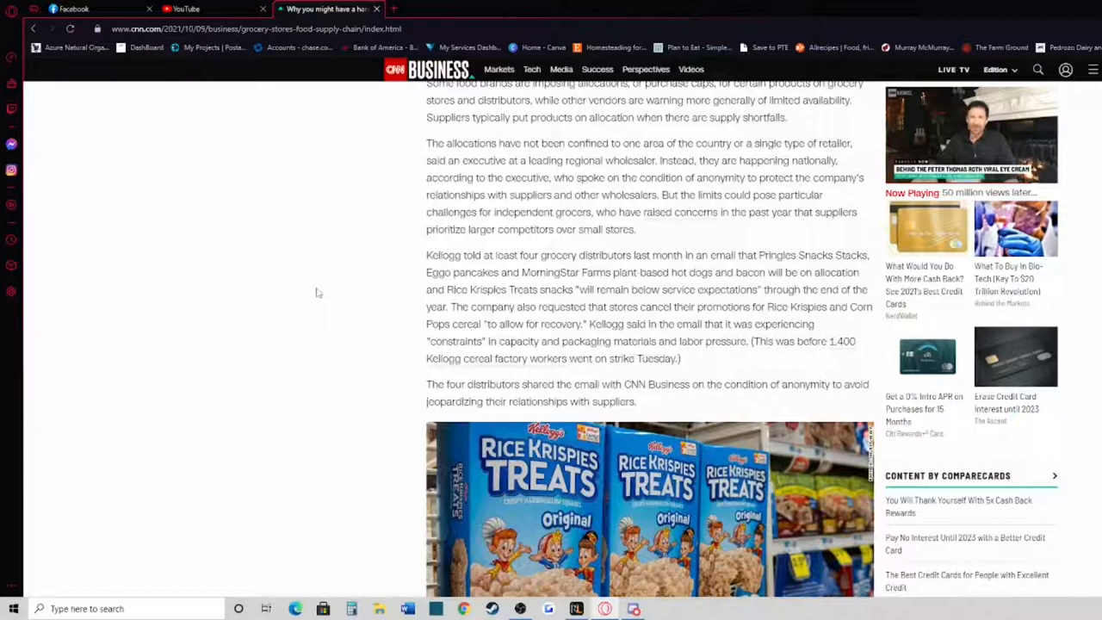
scroll("down", 3)
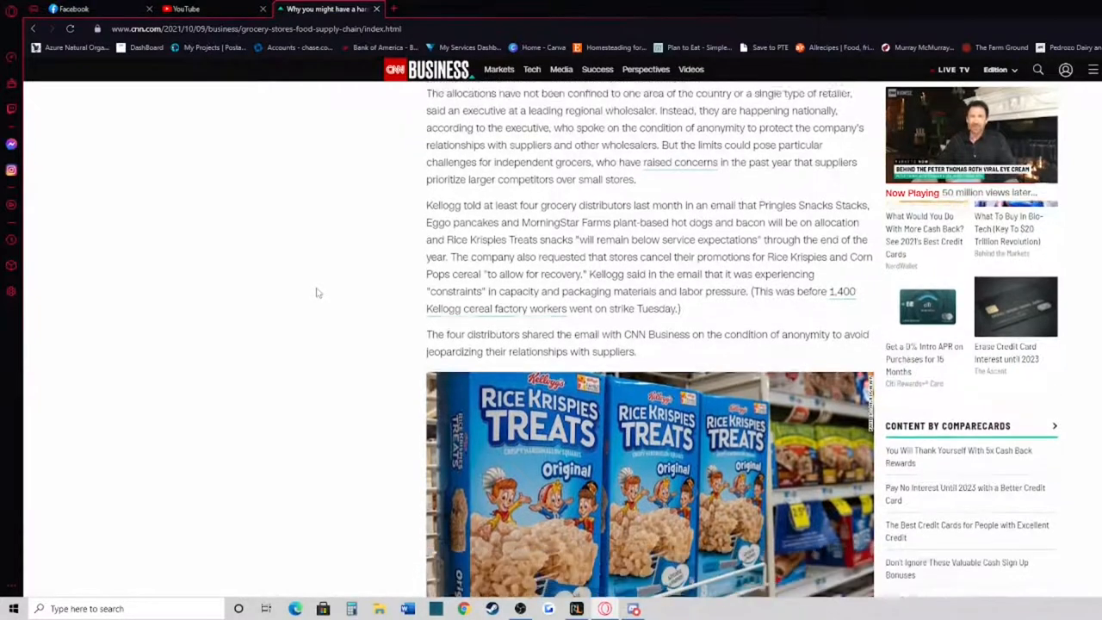
scroll("down", 3)
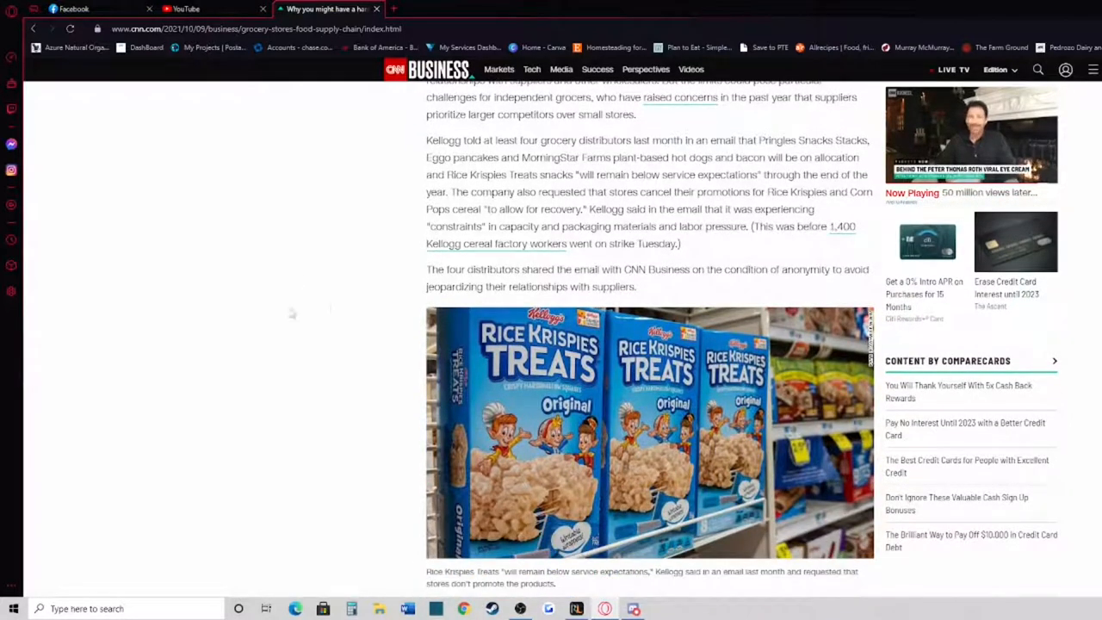
mouse_move(289, 299)
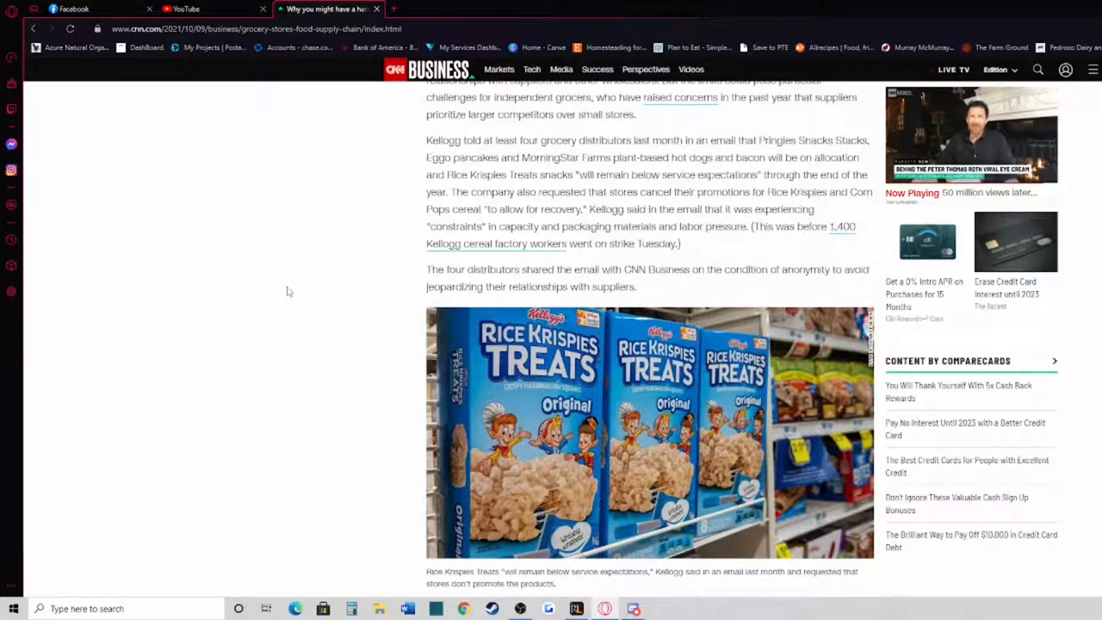
scroll("down", 3)
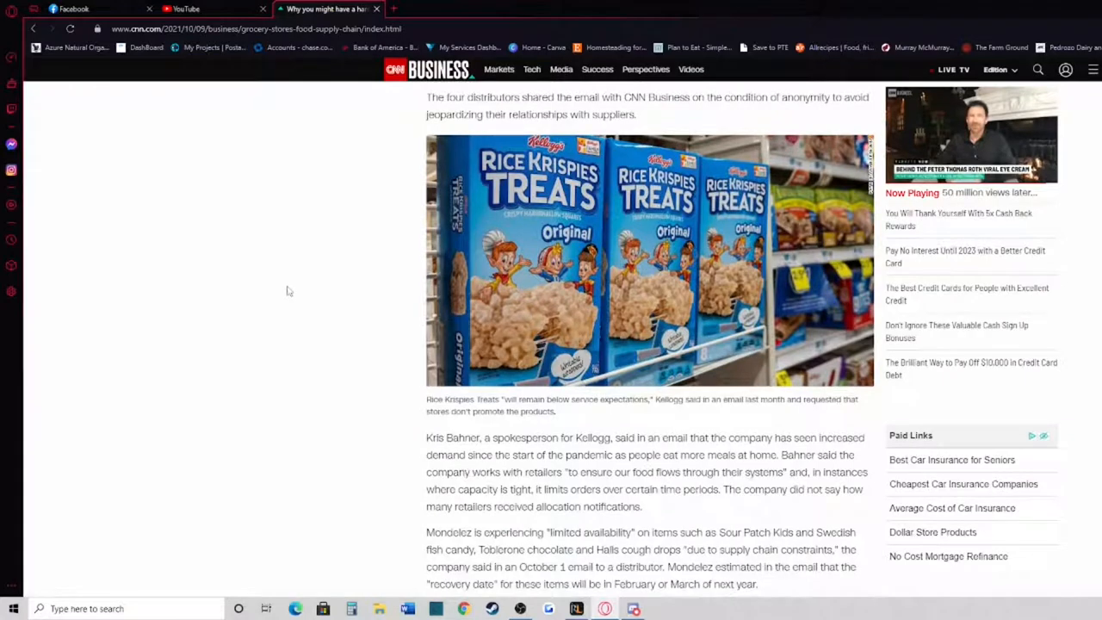
mouse_move(260, 274)
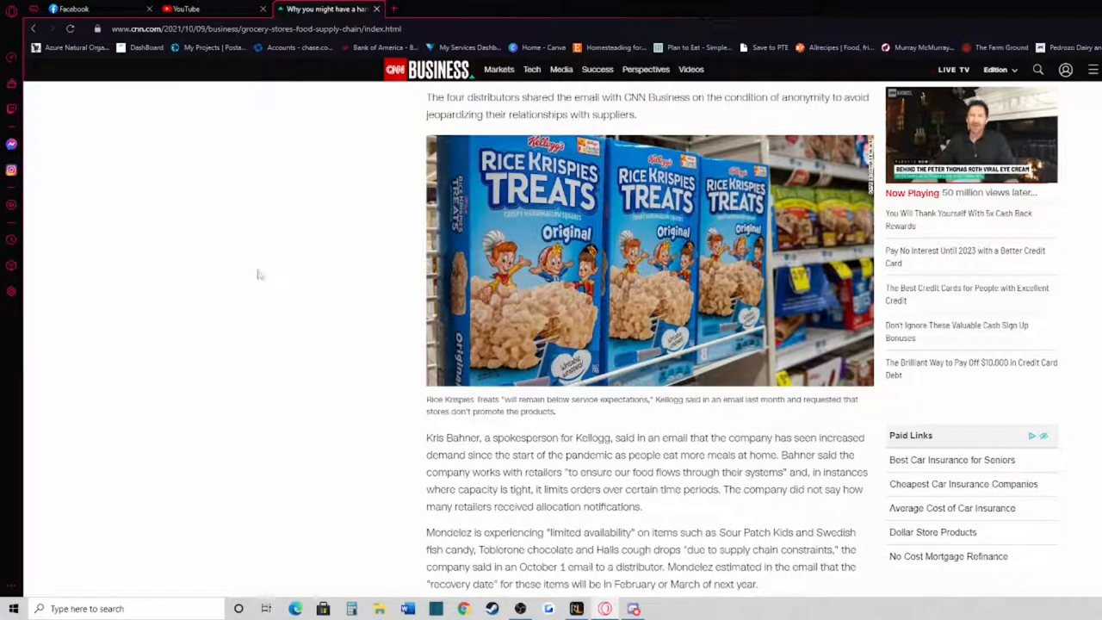
scroll("down", 3)
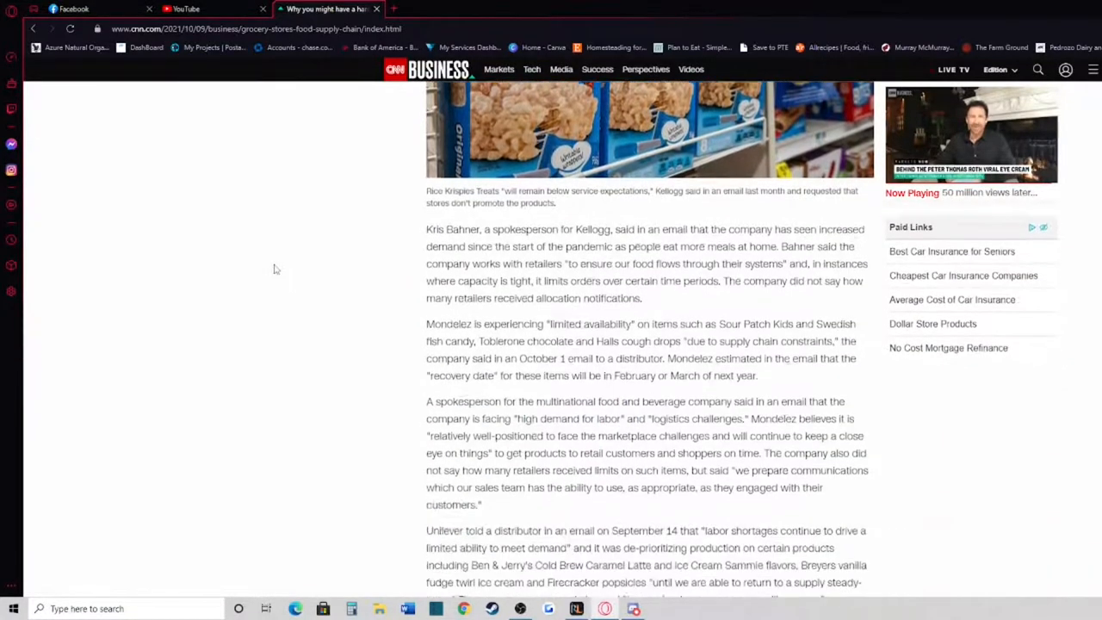
scroll("up", 3)
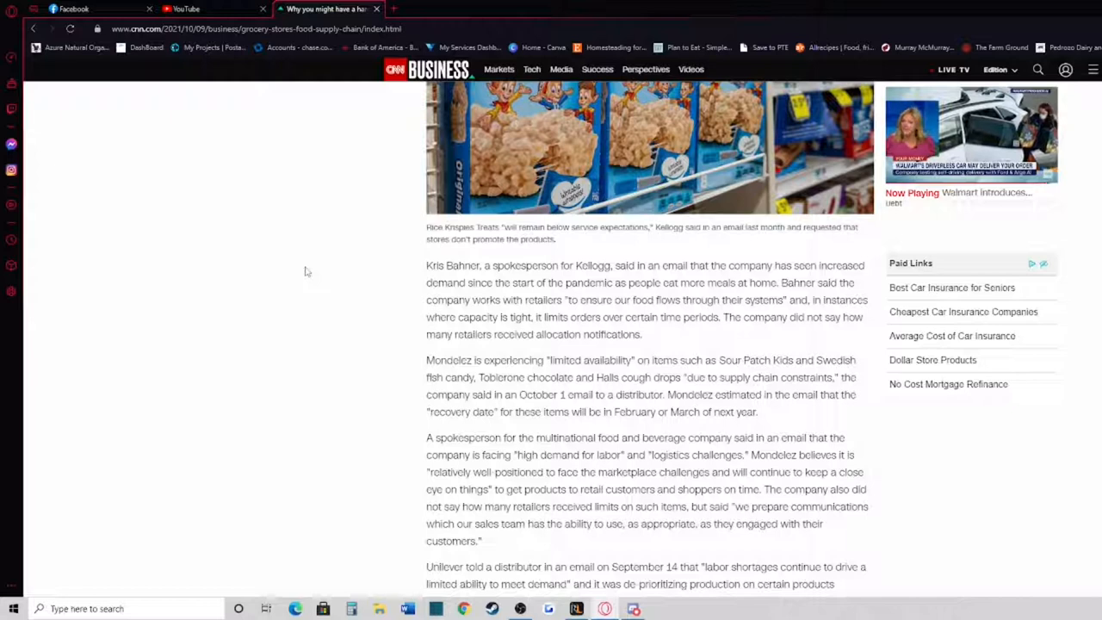
scroll("down", 3)
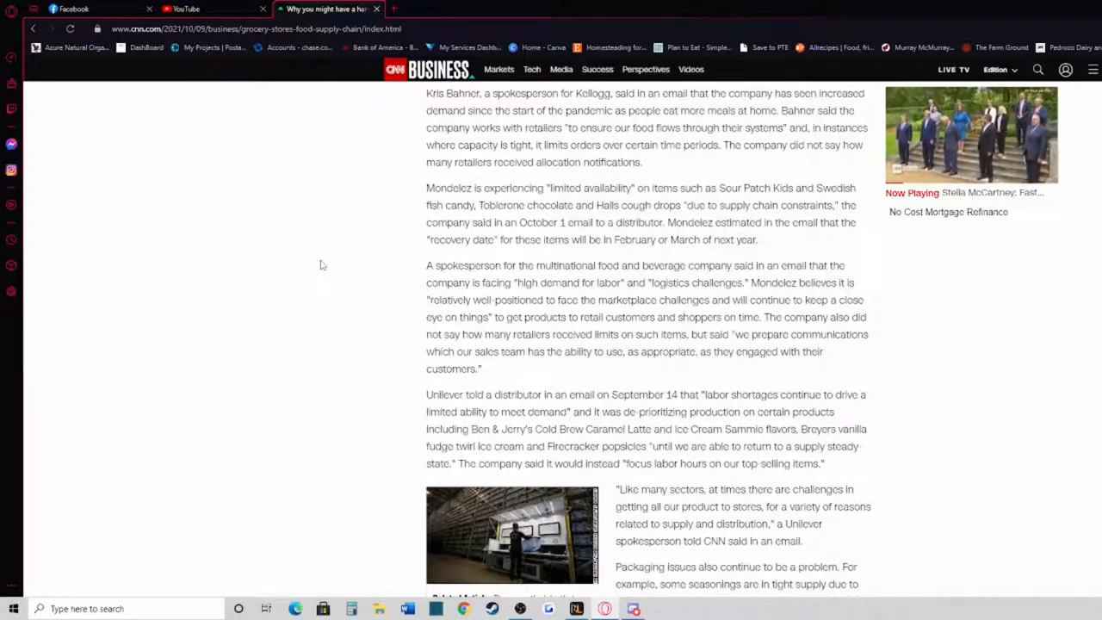
Scroll to Unilever's labor-shortage statements and the hard-to-fill store jobs related article
scroll("down", 3)
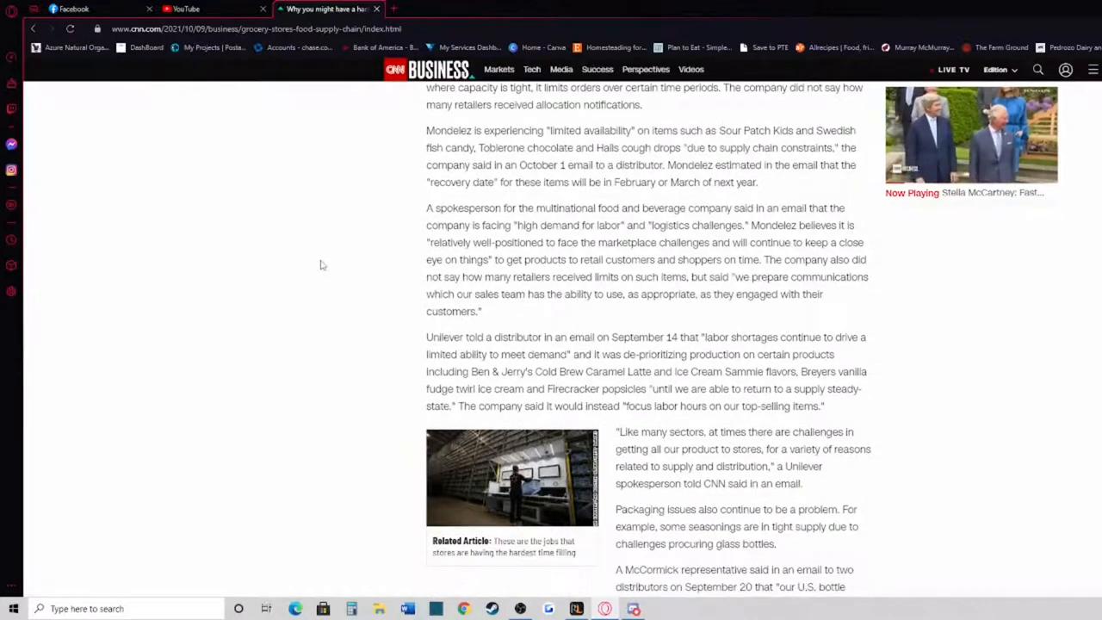
scroll("down", 3)
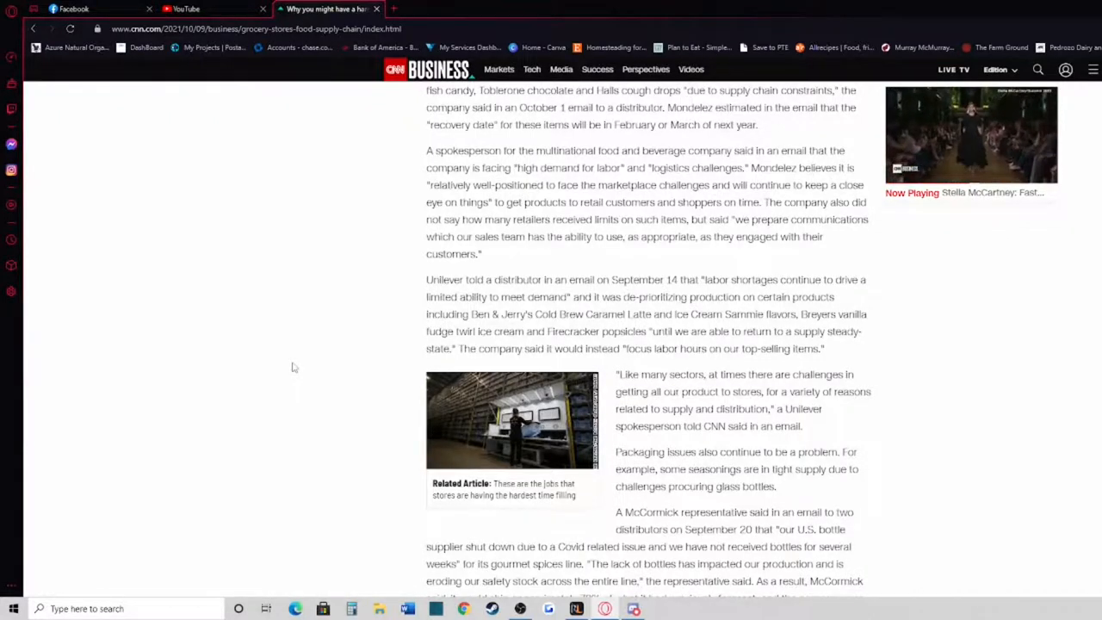
Read past the McCormick glass-bottle shortage to the Conagra pot pie and Boxed CEO paragraphs
scroll("down", 3)
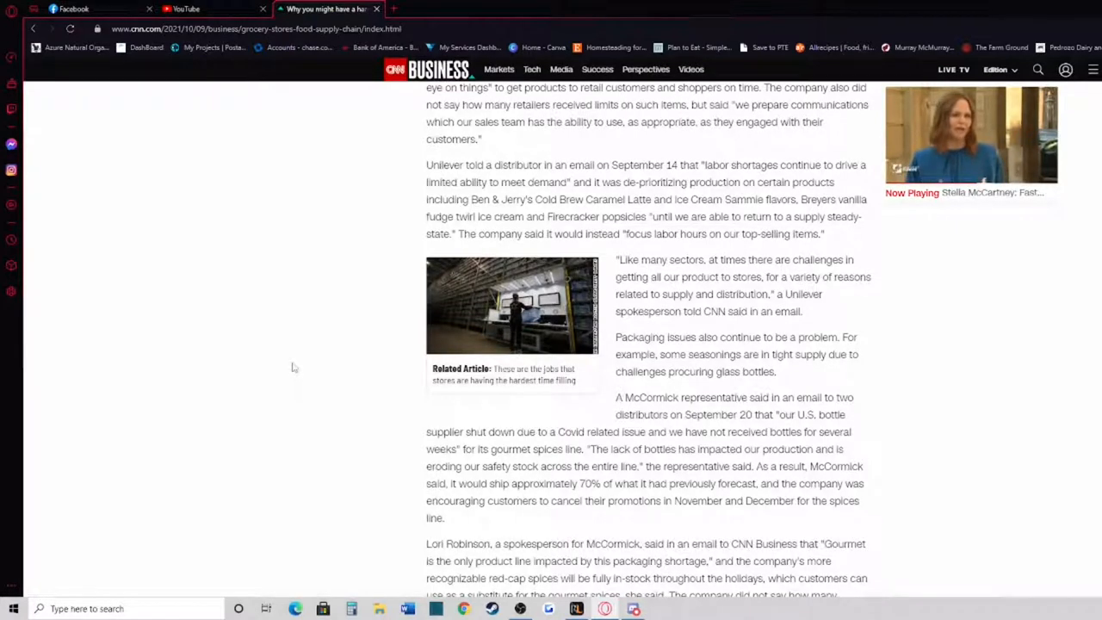
scroll("down", 3)
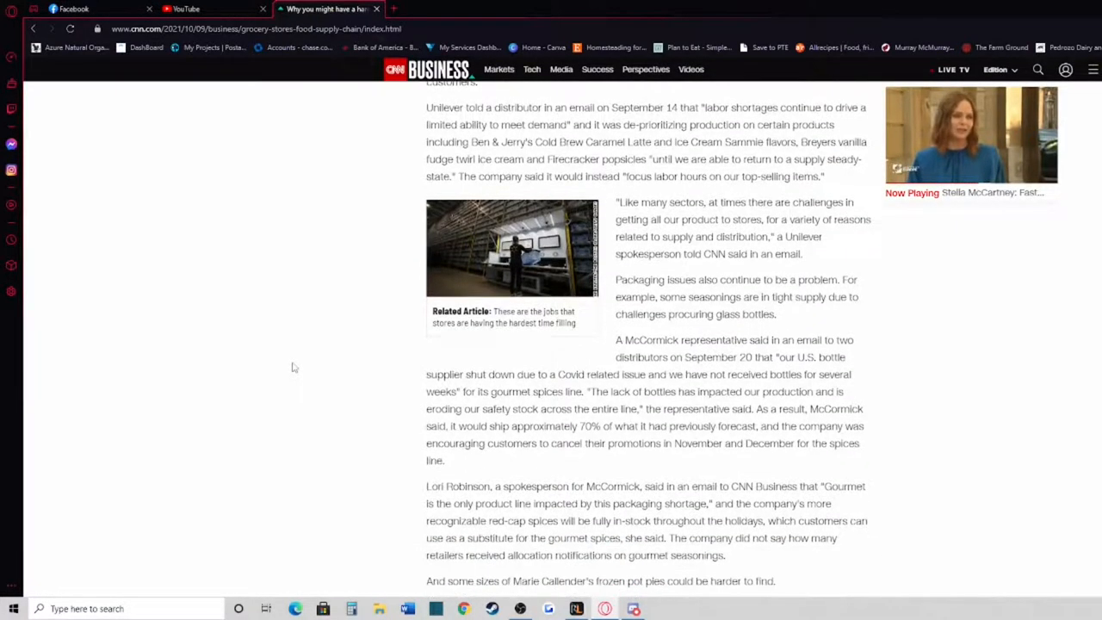
scroll("down", 3)
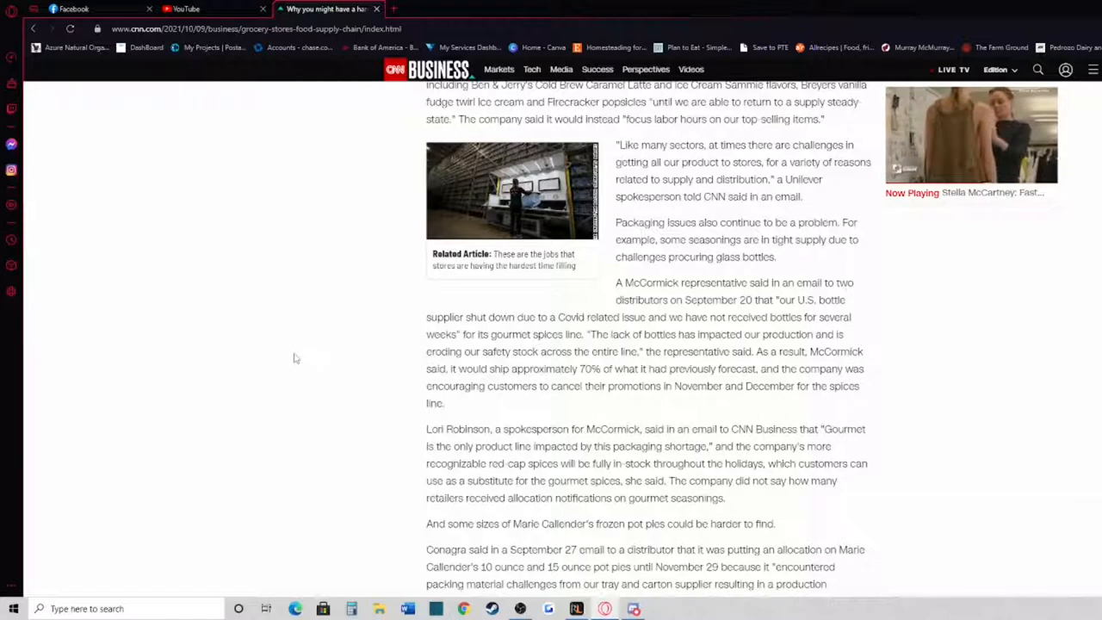
mouse_move(320, 336)
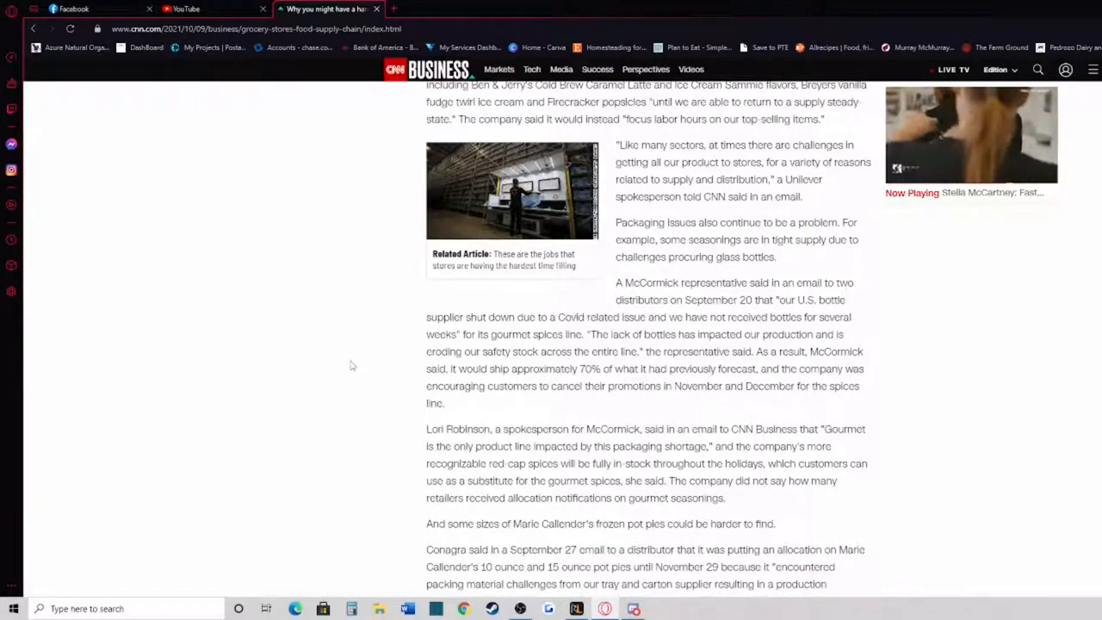
scroll("down", 3)
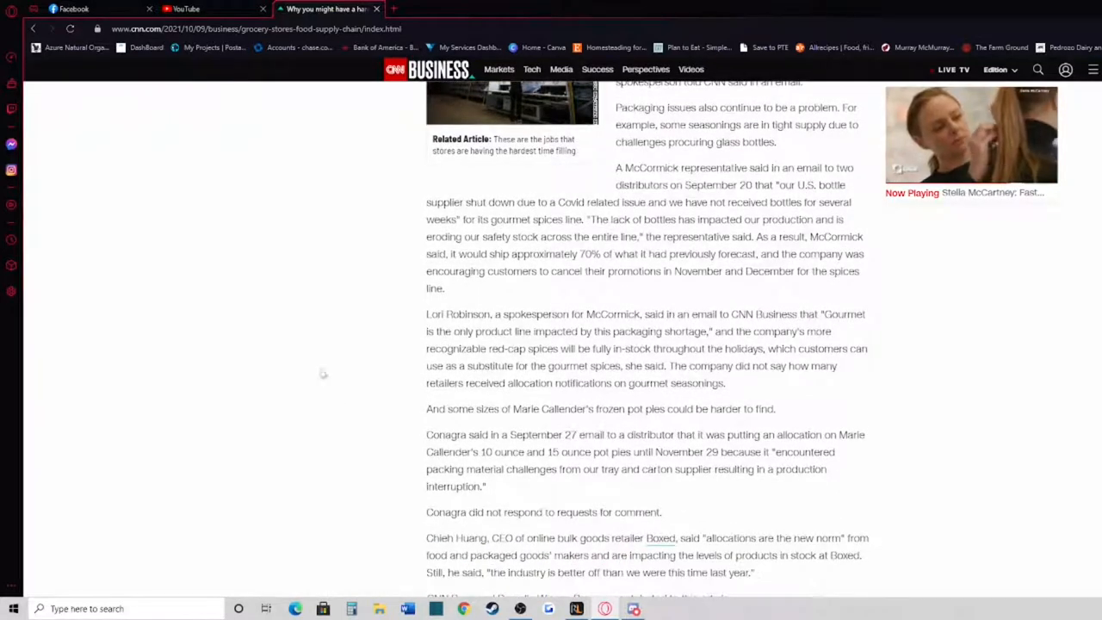
mouse_move(302, 369)
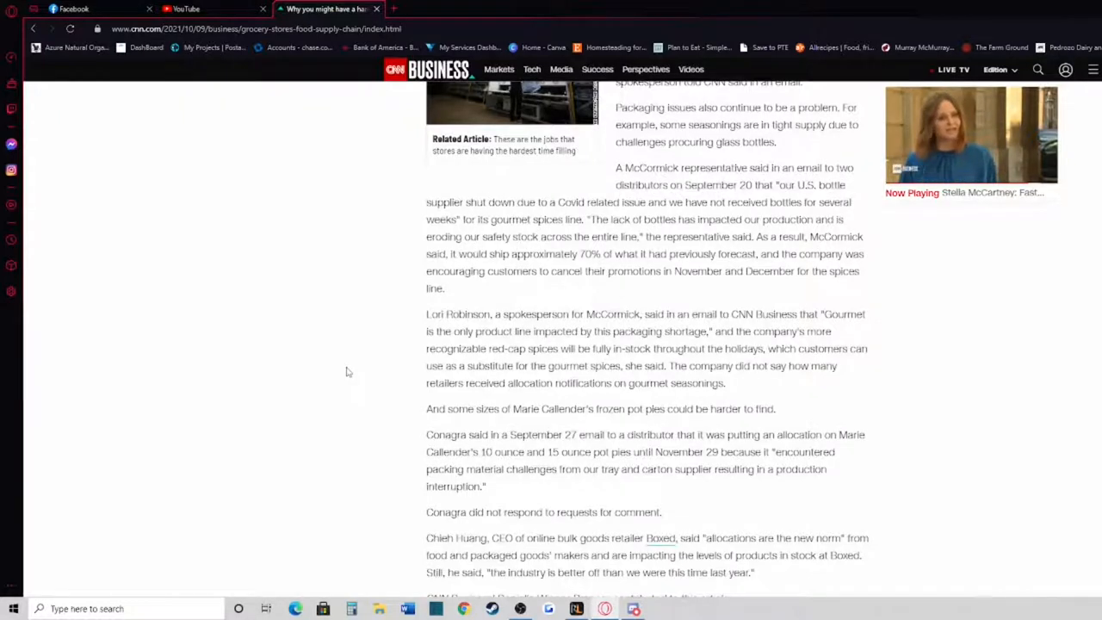
Scroll to the article's closing contributor line and the Paid Content section
scroll("down", 3)
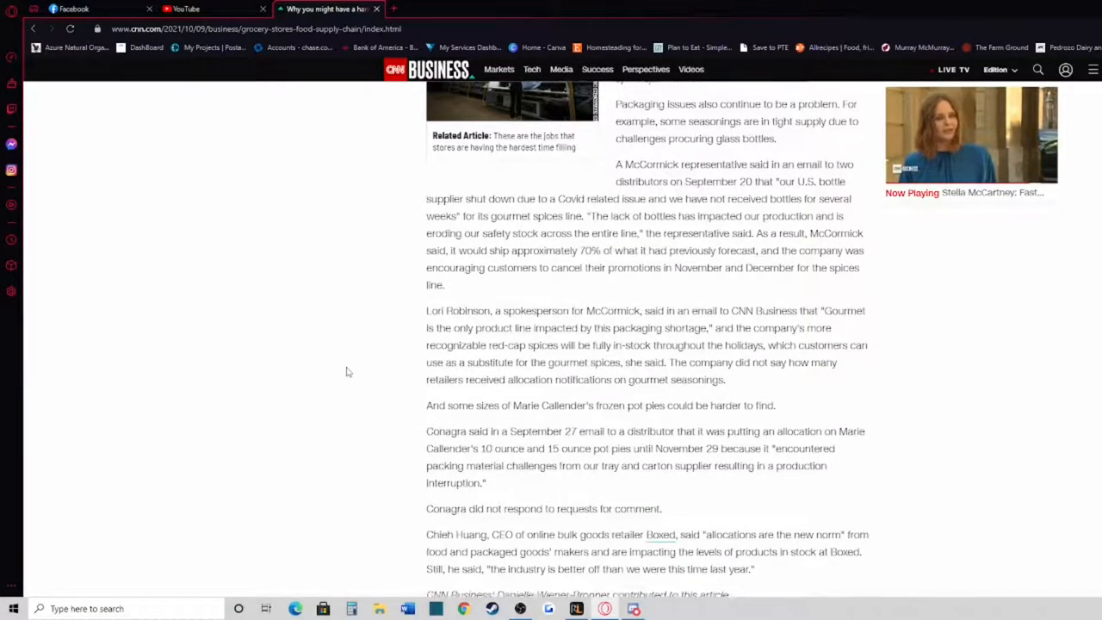
scroll("down", 3)
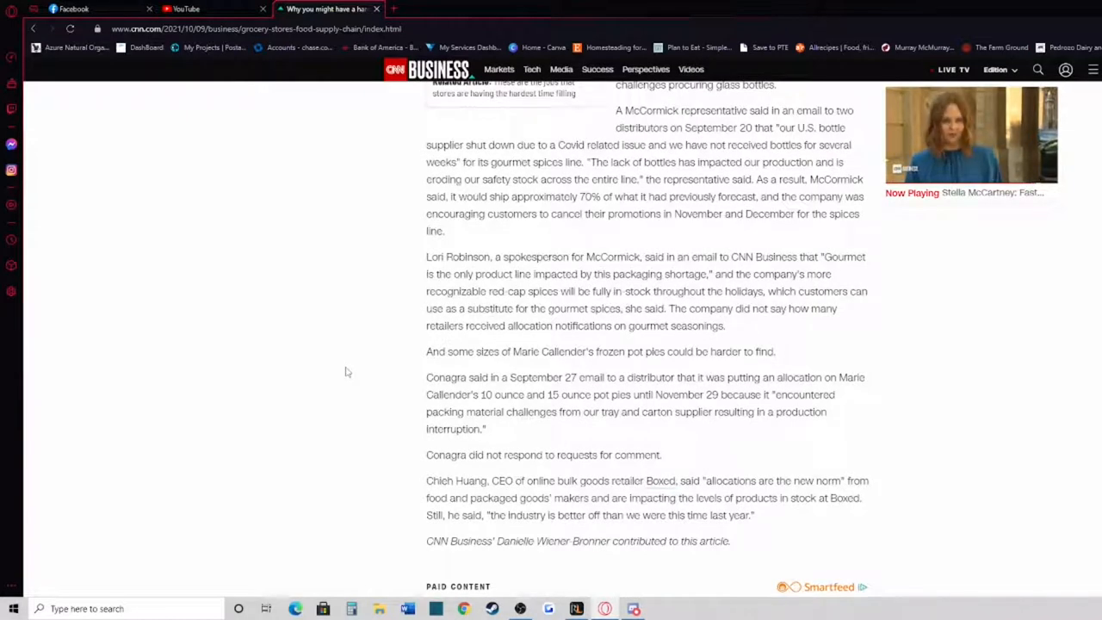
mouse_move(313, 374)
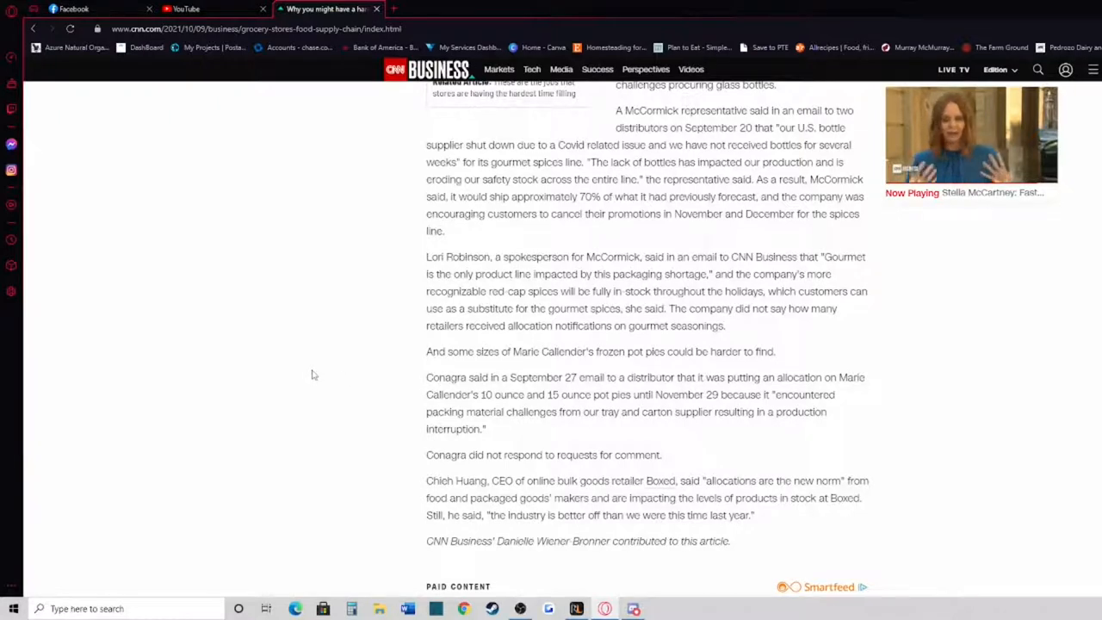
mouse_move(300, 380)
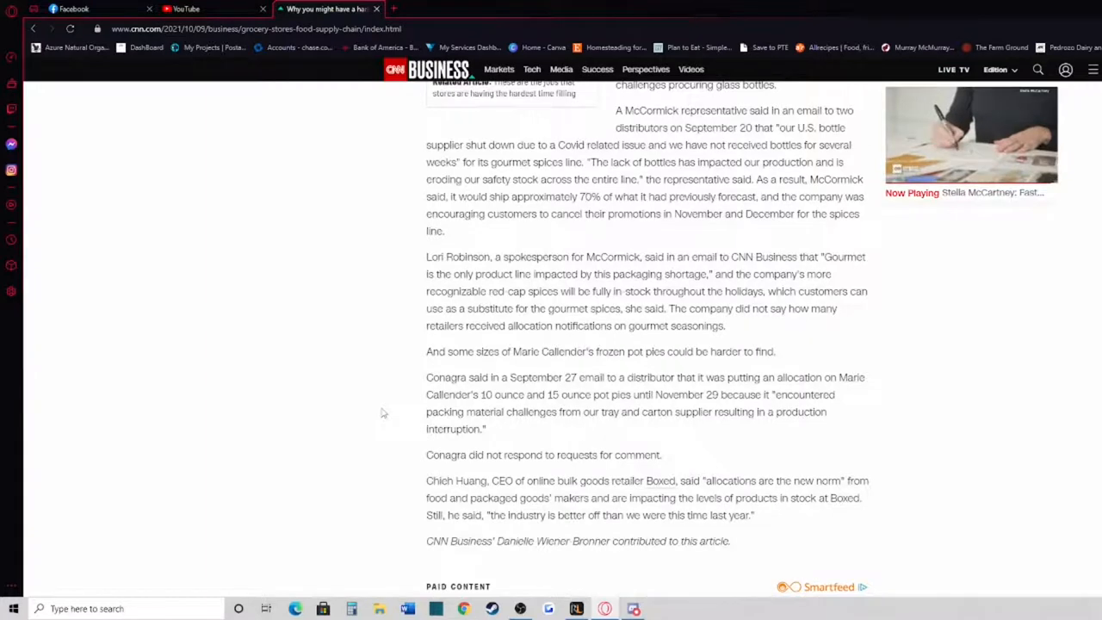
scroll("down", 3)
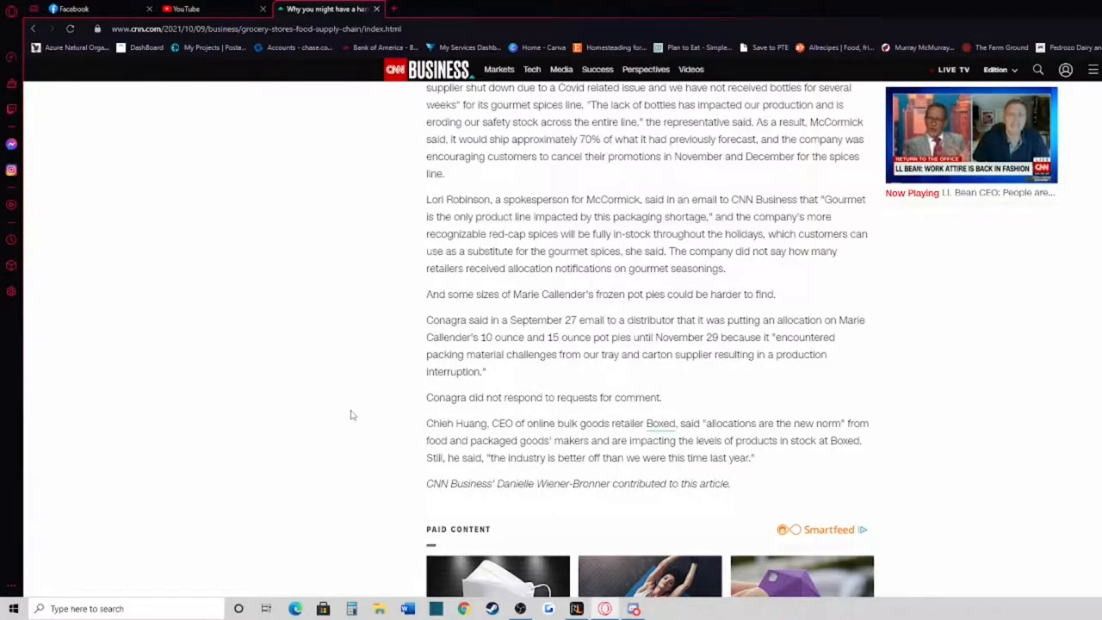
Scroll back up past 'The new norm' to the Sour Patch Kids photo and newsletter box
scroll("down", 3)
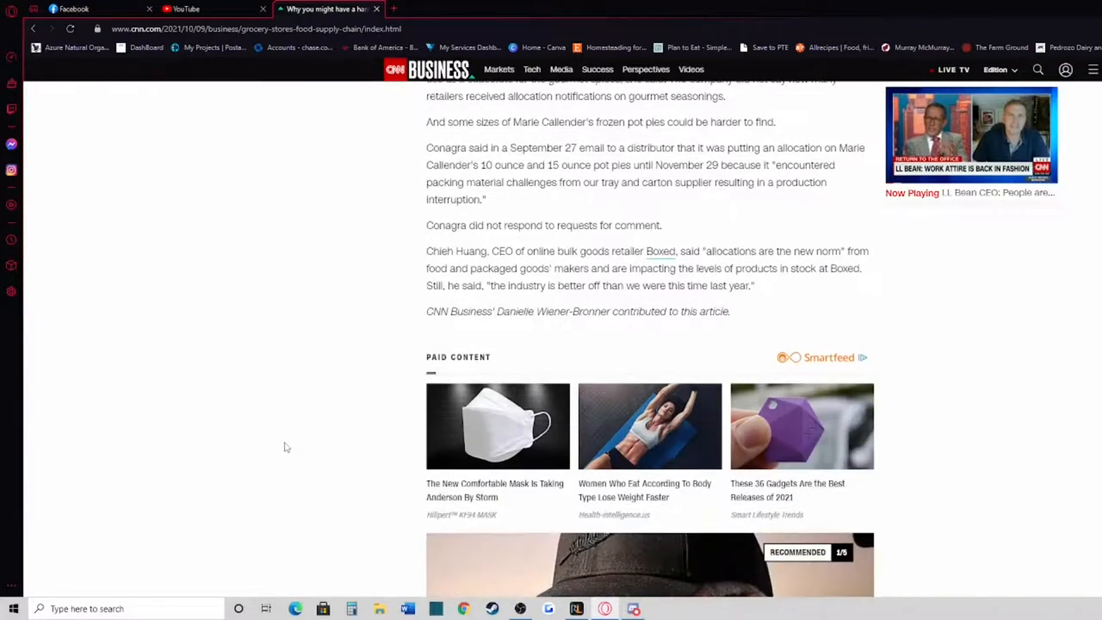
scroll("up", 3)
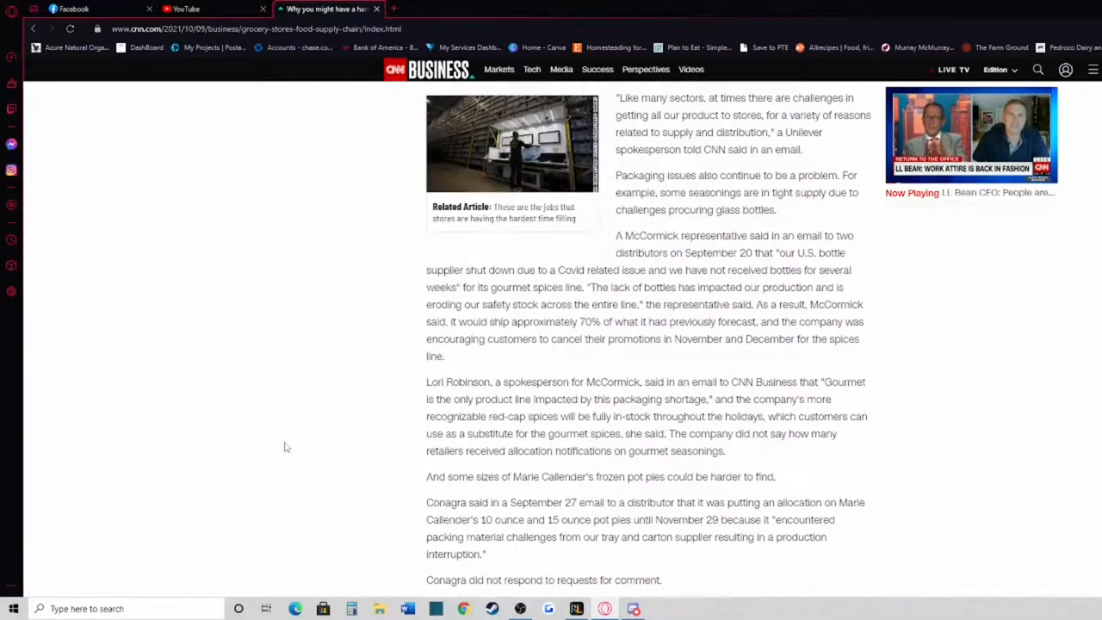
scroll("up", 3)
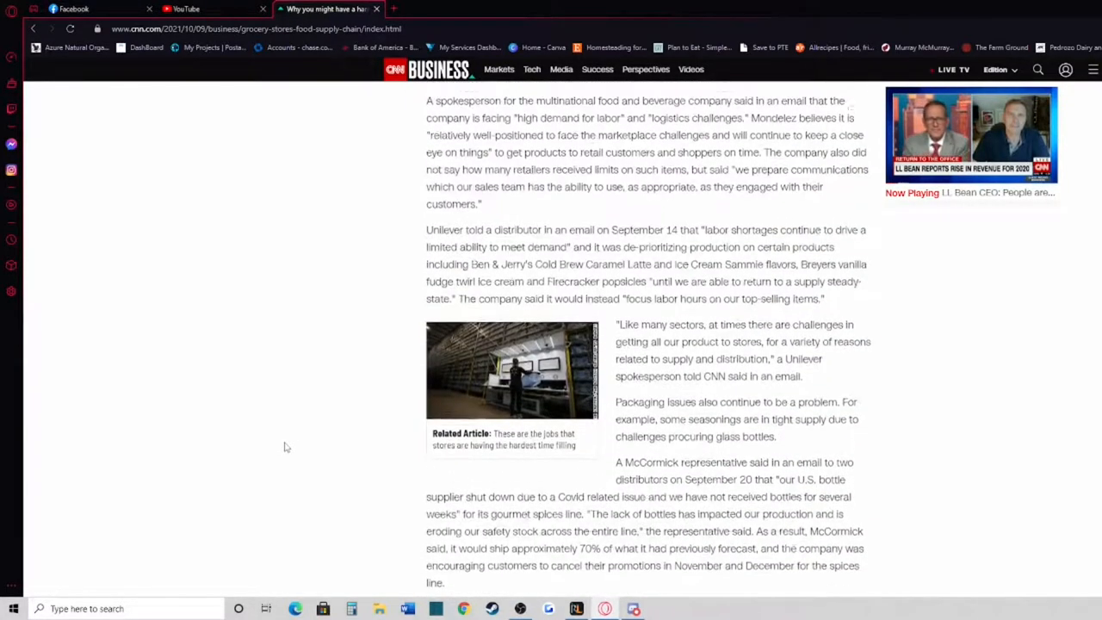
scroll("up", 3)
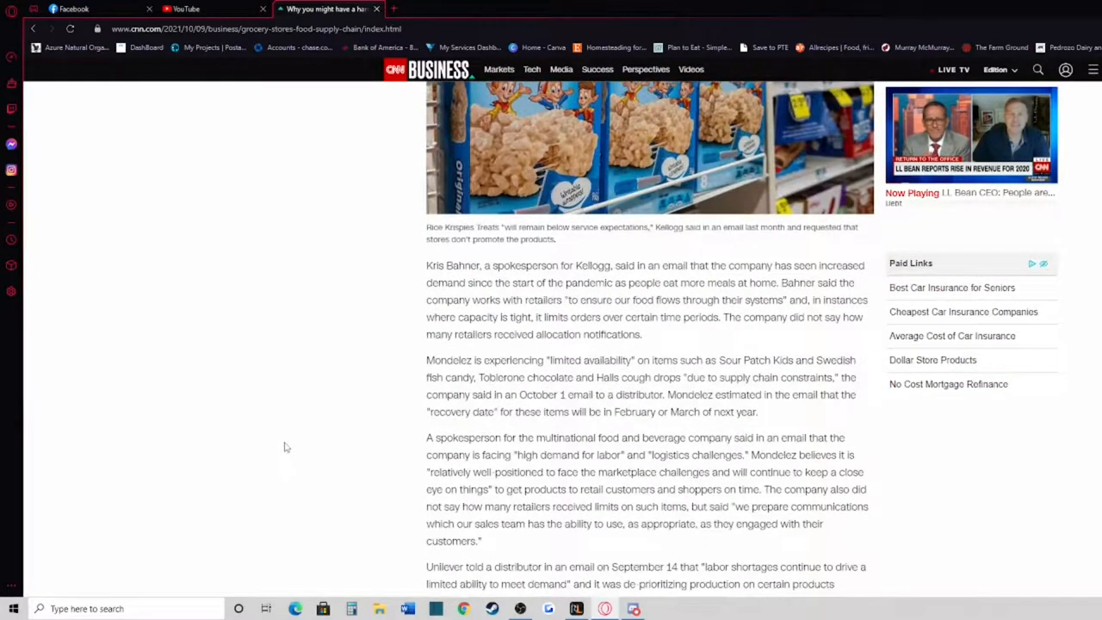
scroll("up", 3)
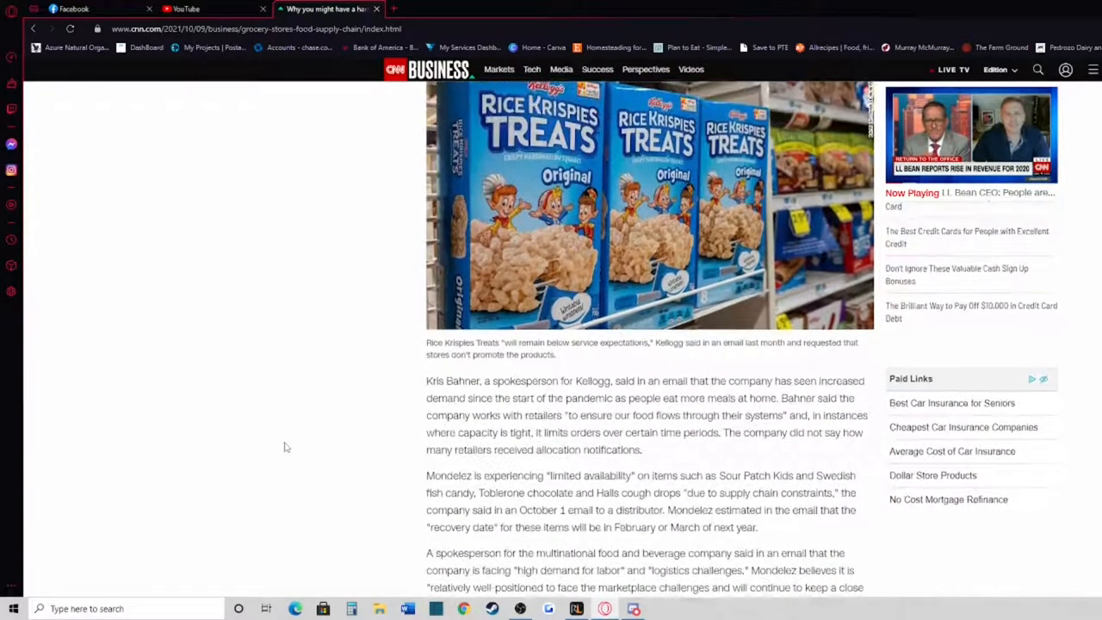
scroll("up", 3)
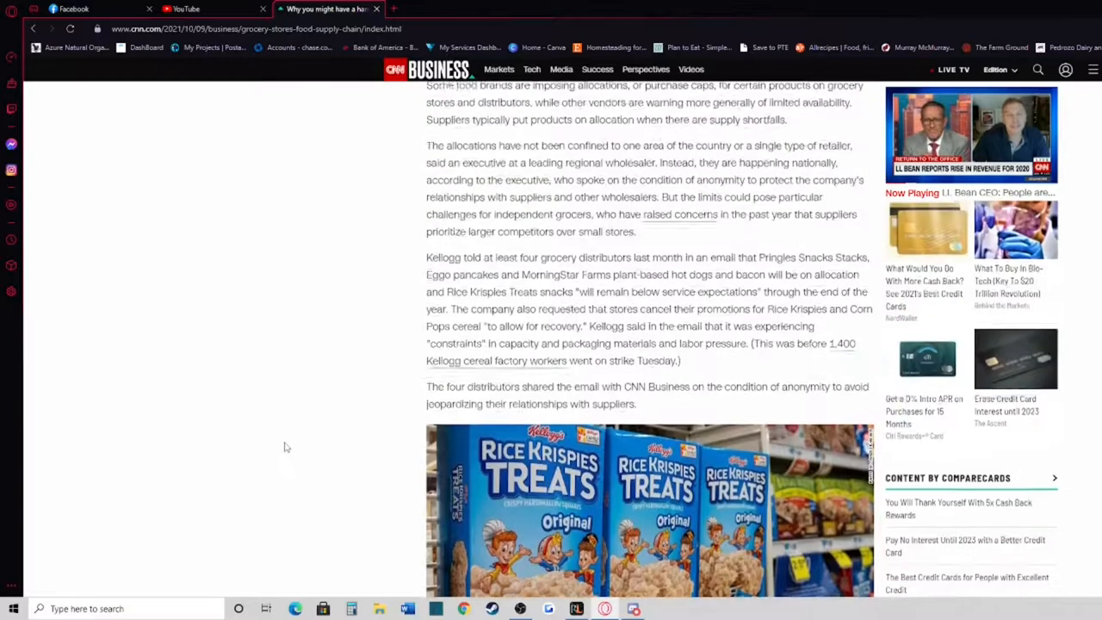
scroll("up", 3)
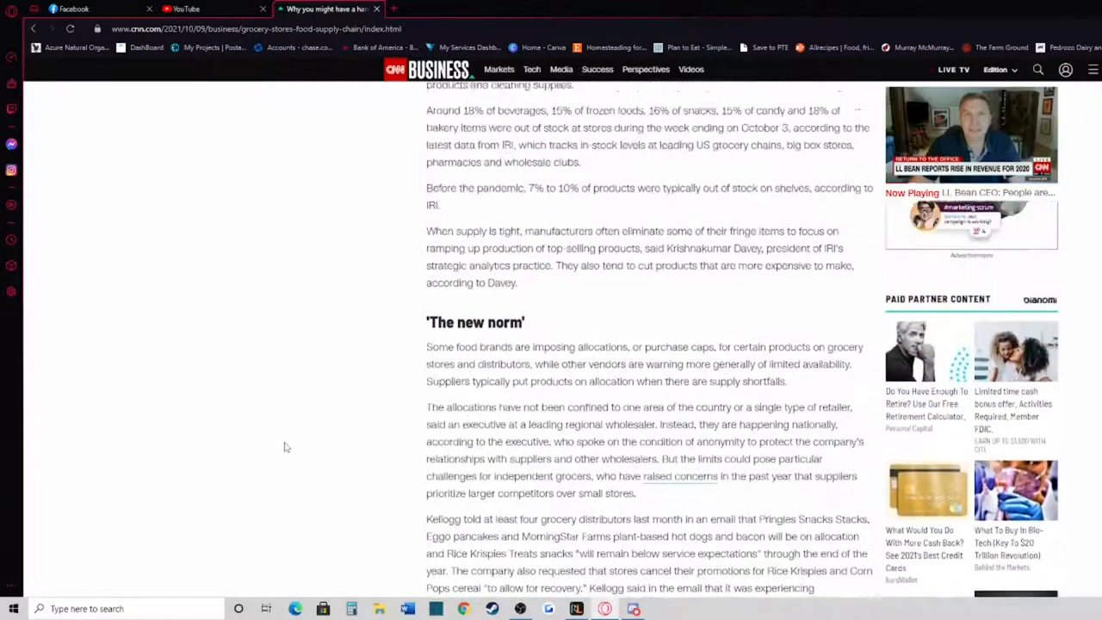
scroll("up", 3)
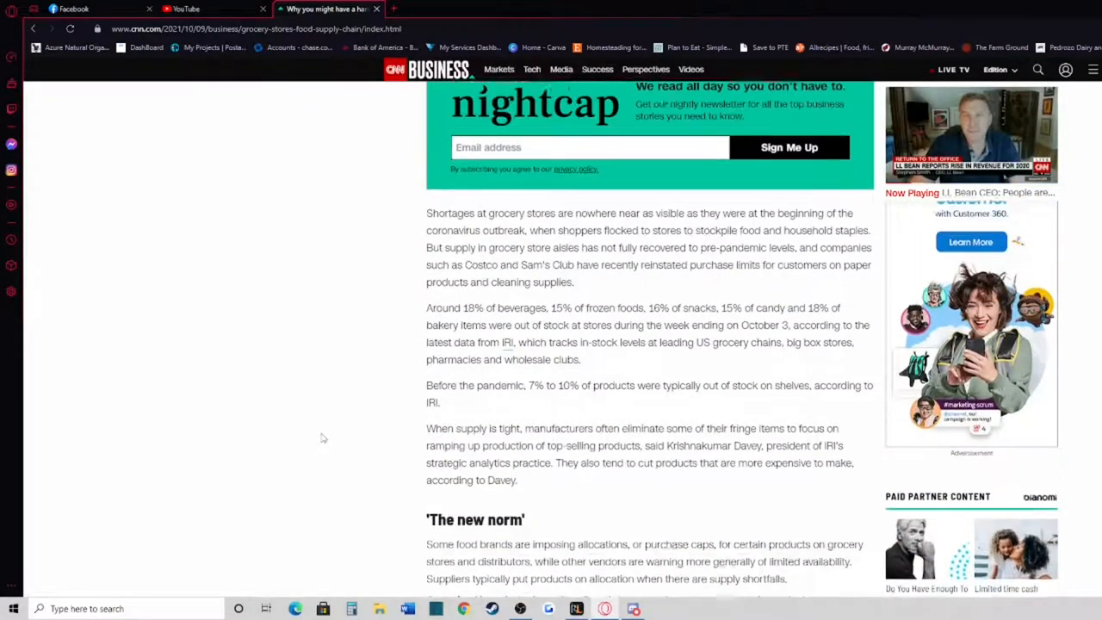
scroll("up", 3)
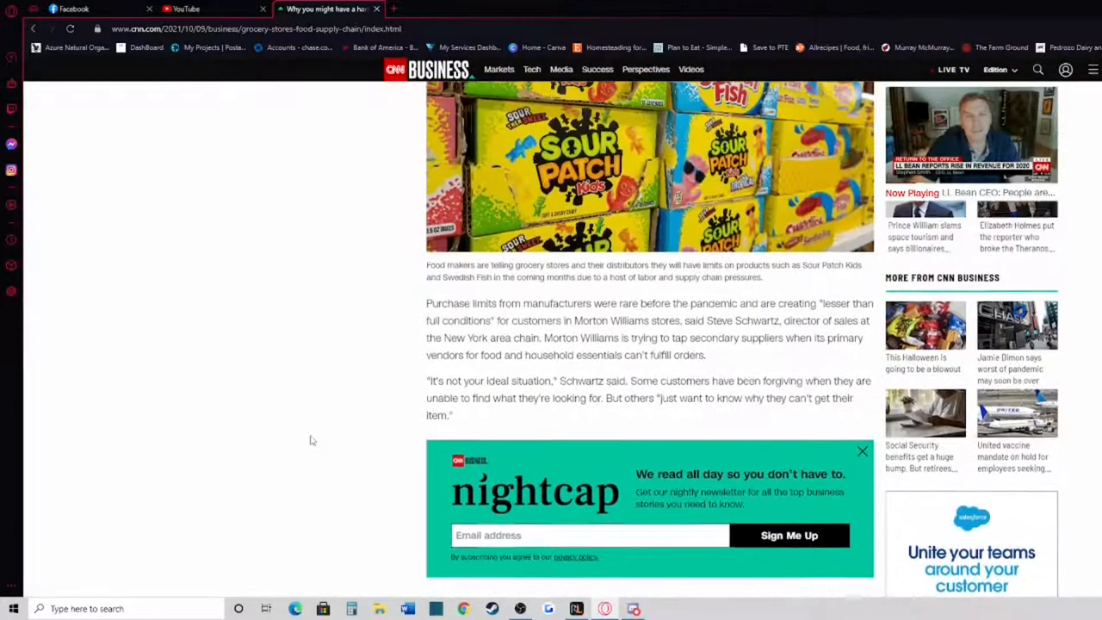
scroll("up", 3)
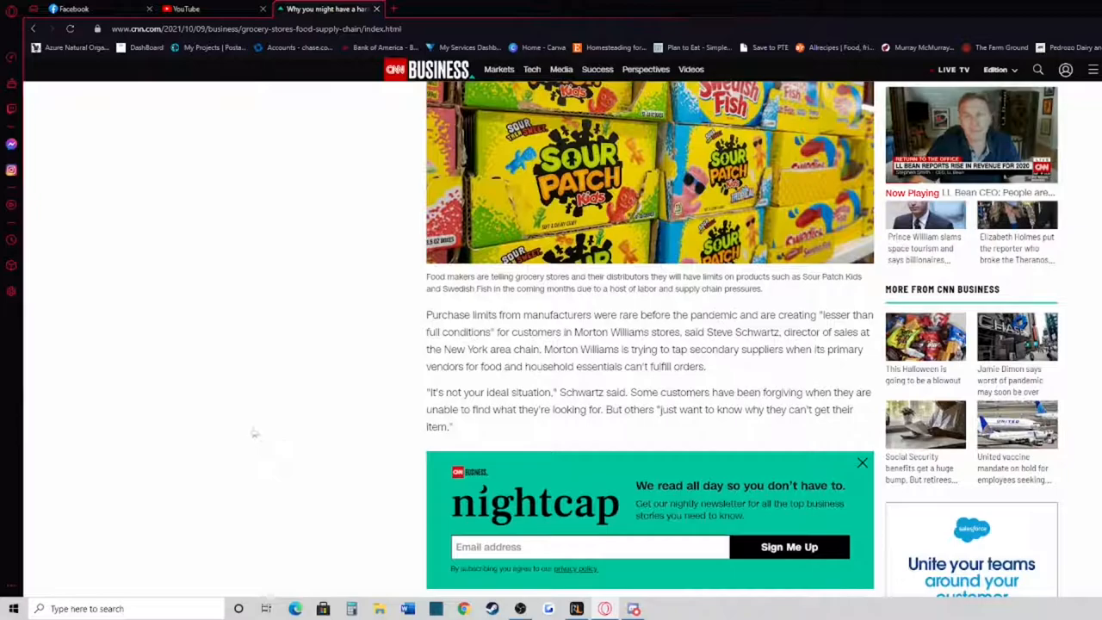